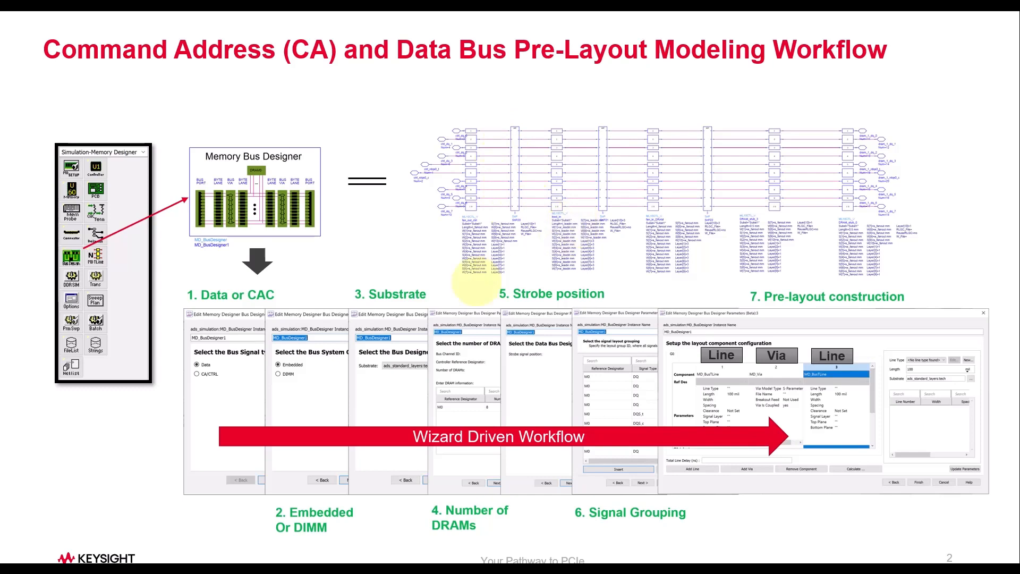
Advance the slideshow to slide 4, the Controlled Impedance Line Designer.
{"action": "key", "text": "Right"}
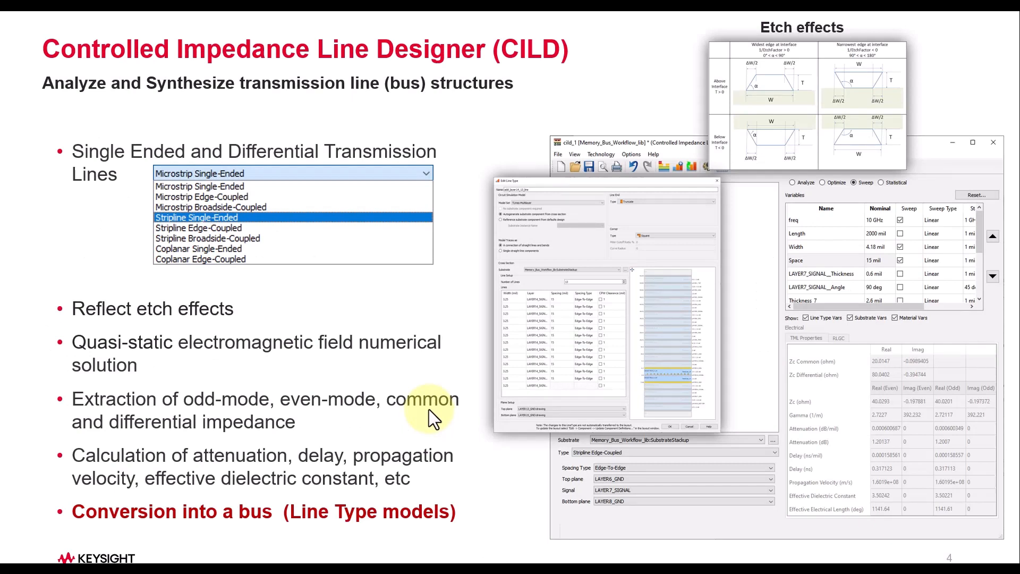
{"action": "mouse_move", "coordinate": [159, 267]}
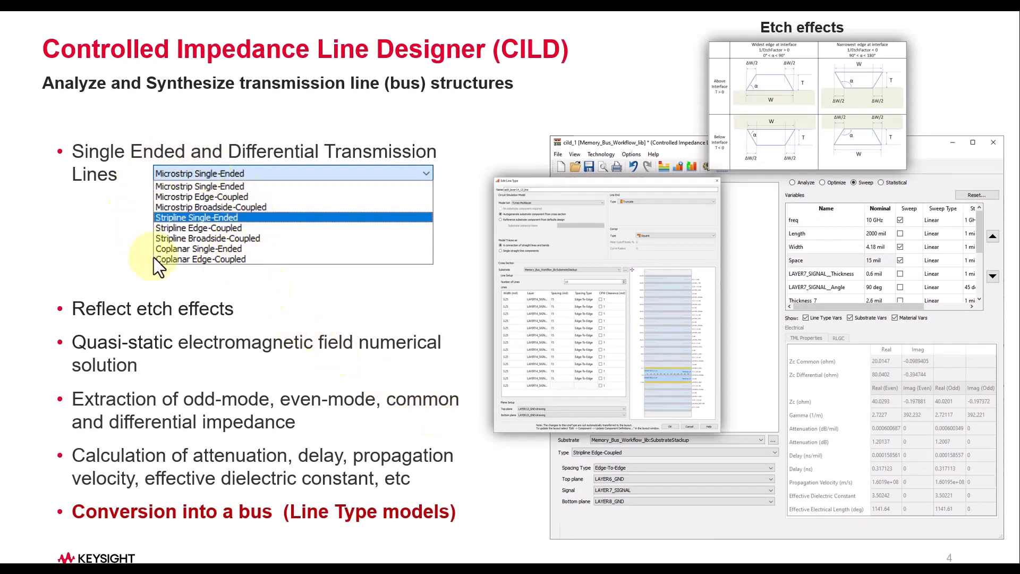
{"action": "mouse_move", "coordinate": [228, 280]}
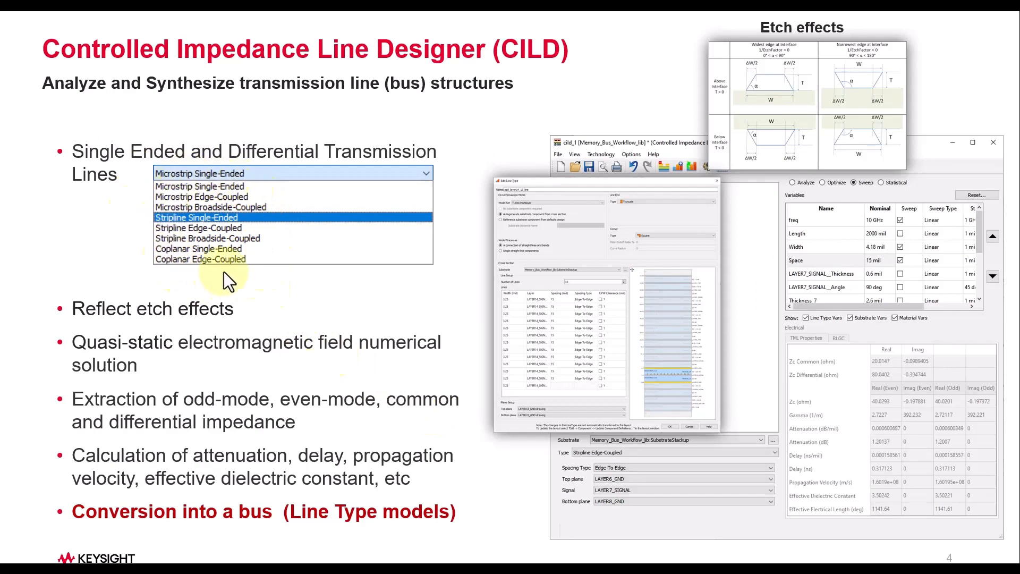
{"action": "mouse_move", "coordinate": [220, 370]}
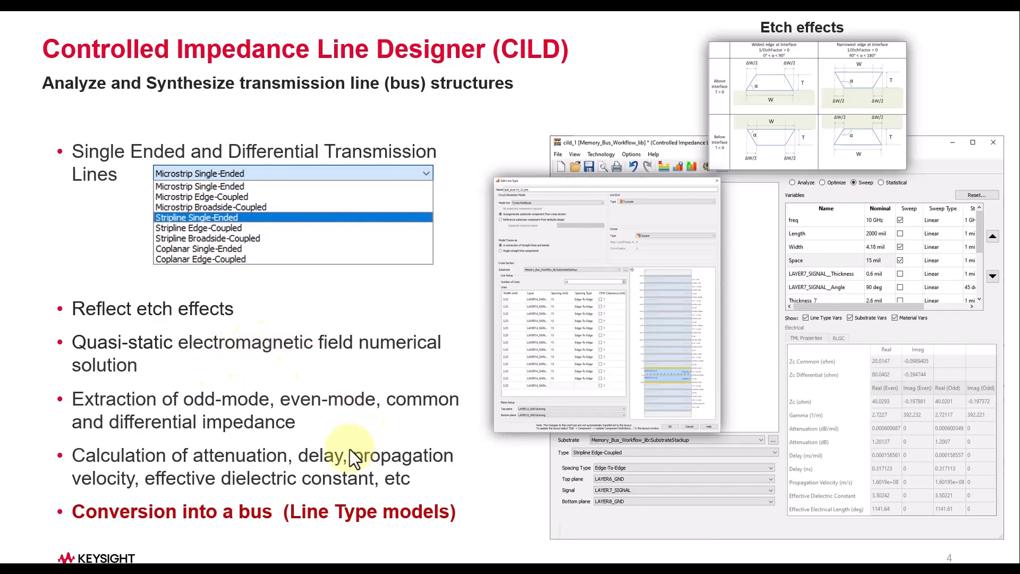
{"action": "mouse_move", "coordinate": [250, 533]}
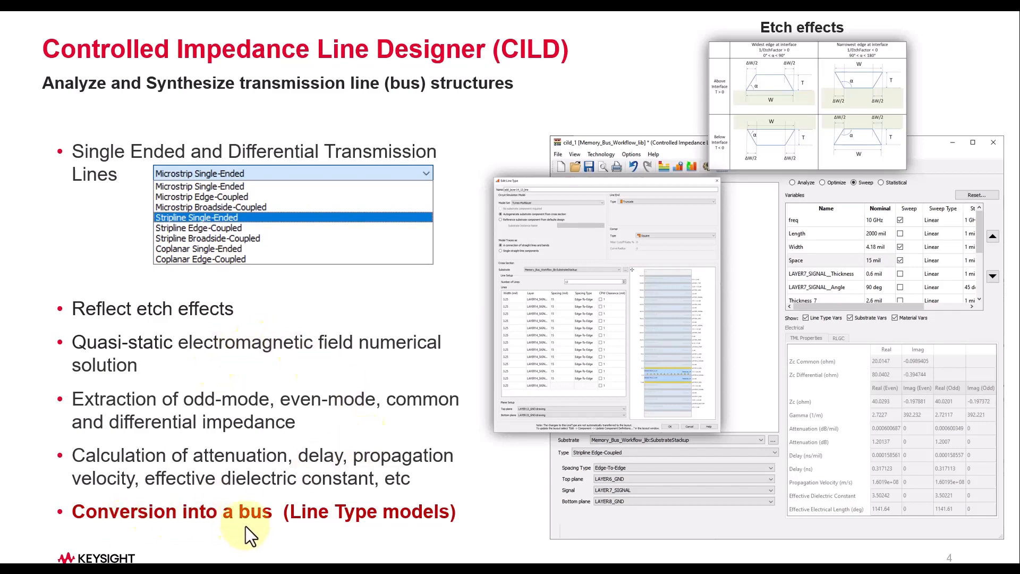
{"action": "mouse_move", "coordinate": [379, 531]}
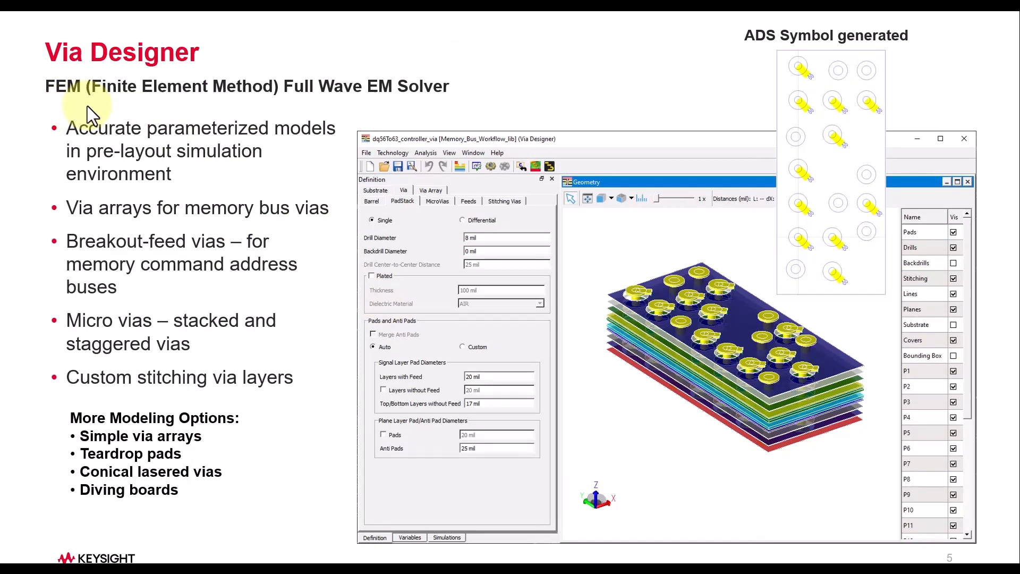
{"action": "mouse_move", "coordinate": [514, 471]}
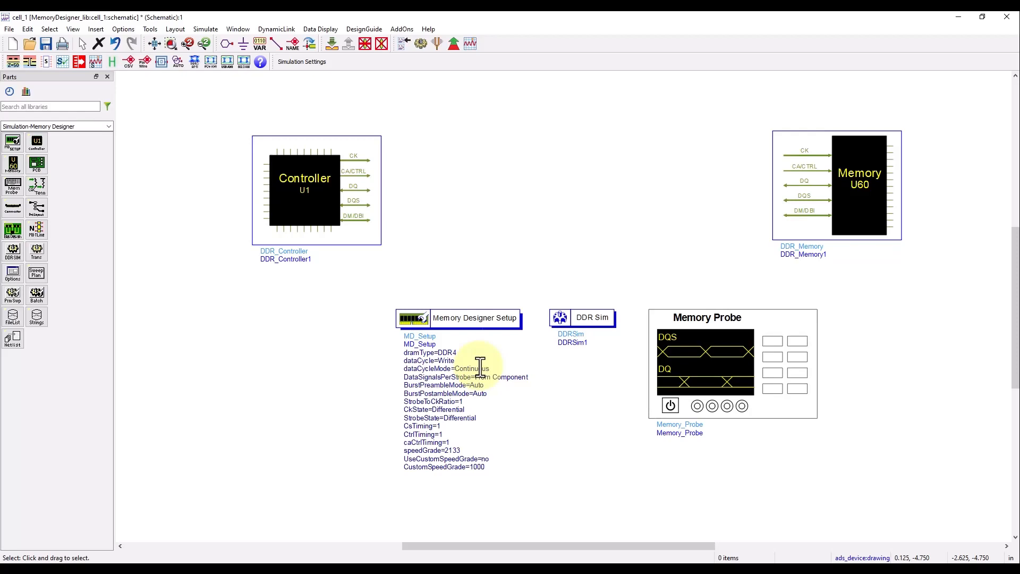
{"action": "mouse_move", "coordinate": [611, 176]}
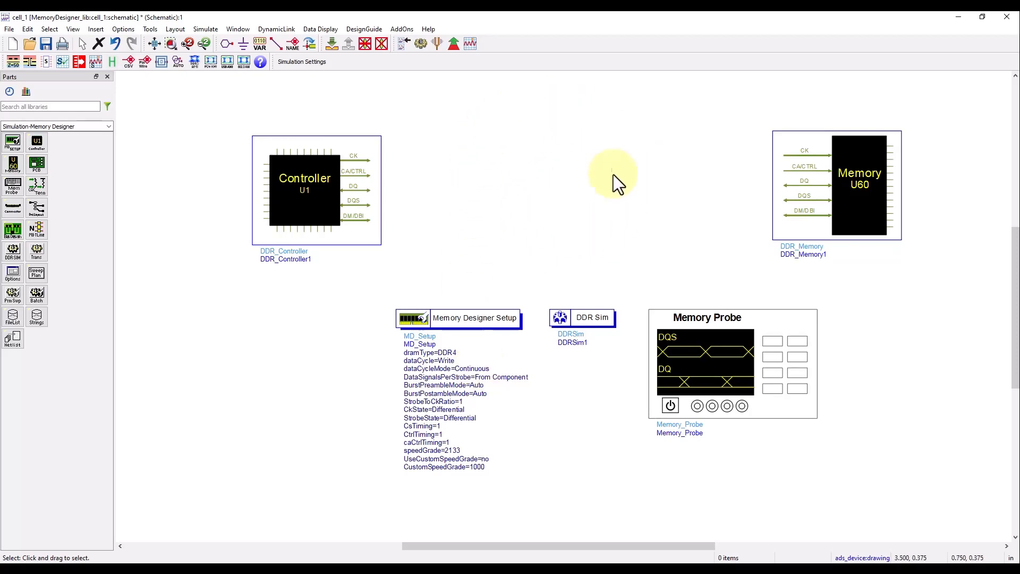
{"action": "mouse_move", "coordinate": [519, 195]}
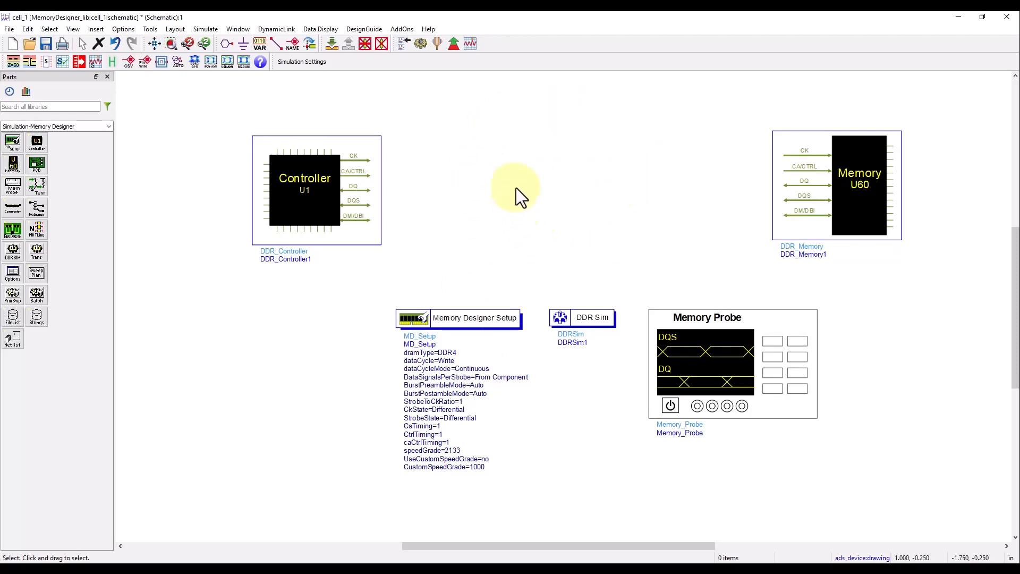
{"action": "mouse_move", "coordinate": [524, 202]}
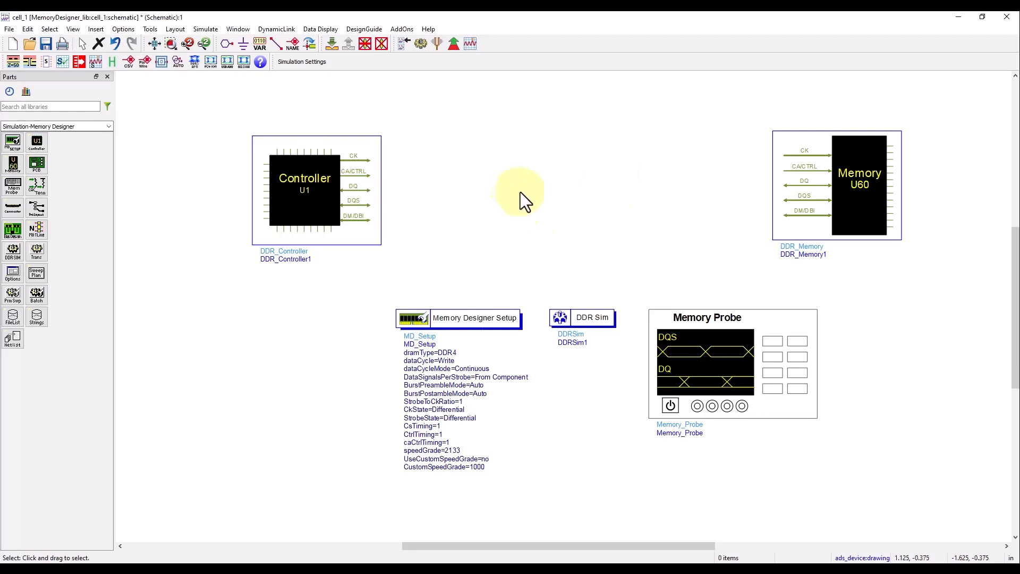
{"action": "mouse_move", "coordinate": [616, 194]}
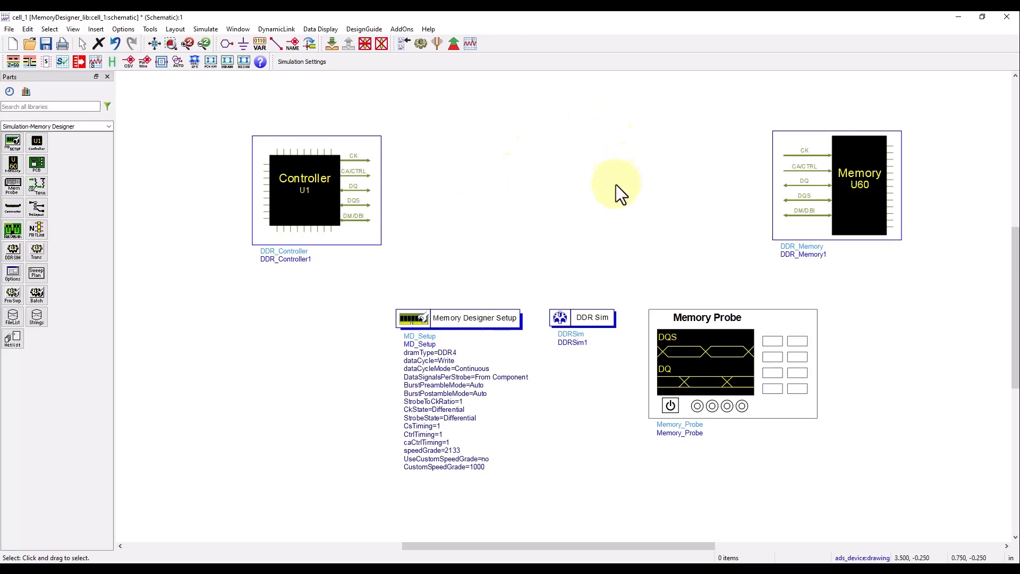
{"action": "mouse_move", "coordinate": [589, 133]}
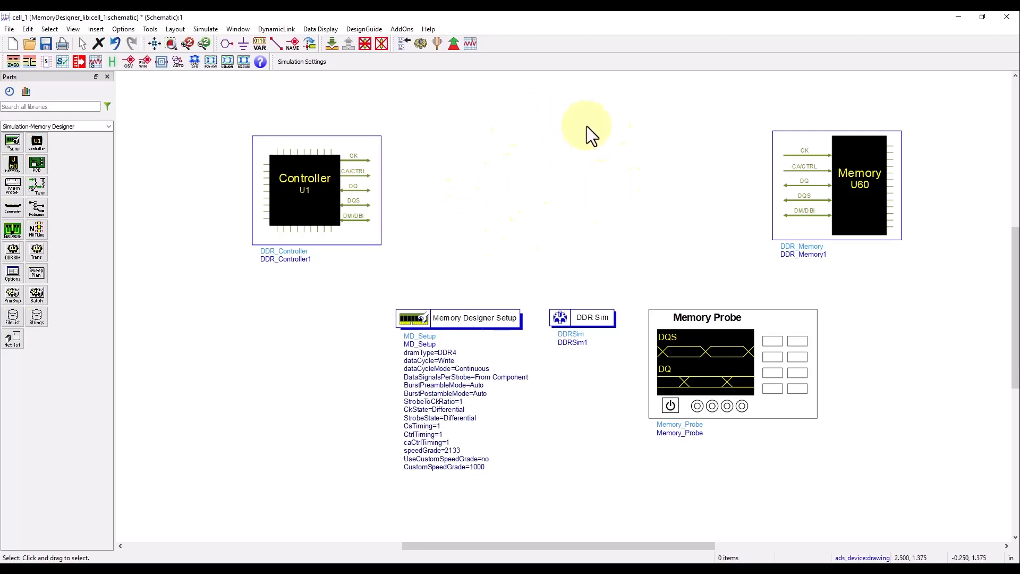
{"action": "mouse_move", "coordinate": [13, 234]}
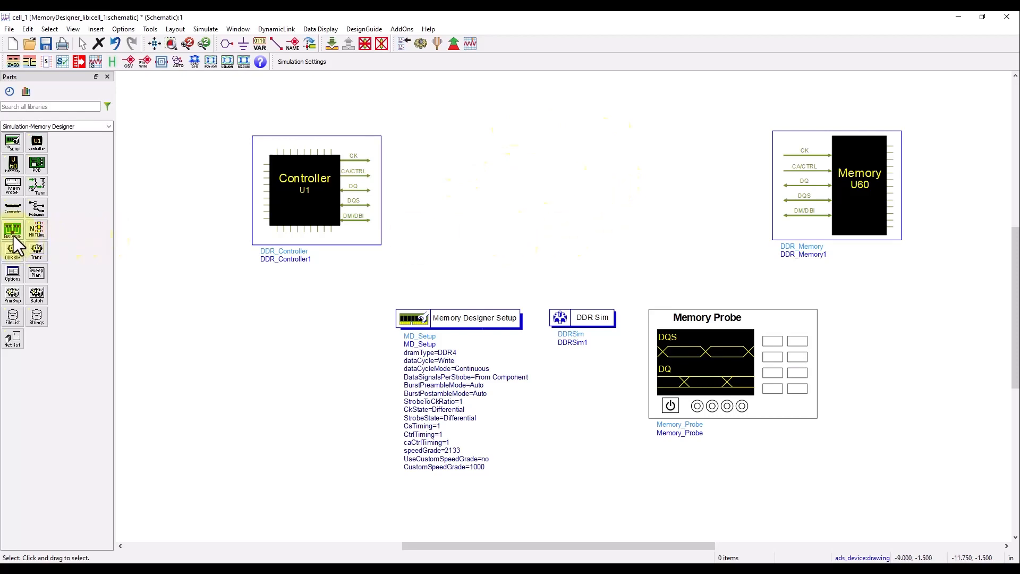
Place an MD_BusDesigner block on the schematic between the Controller and Memory.
{"action": "left_click", "coordinate": [12, 229]}
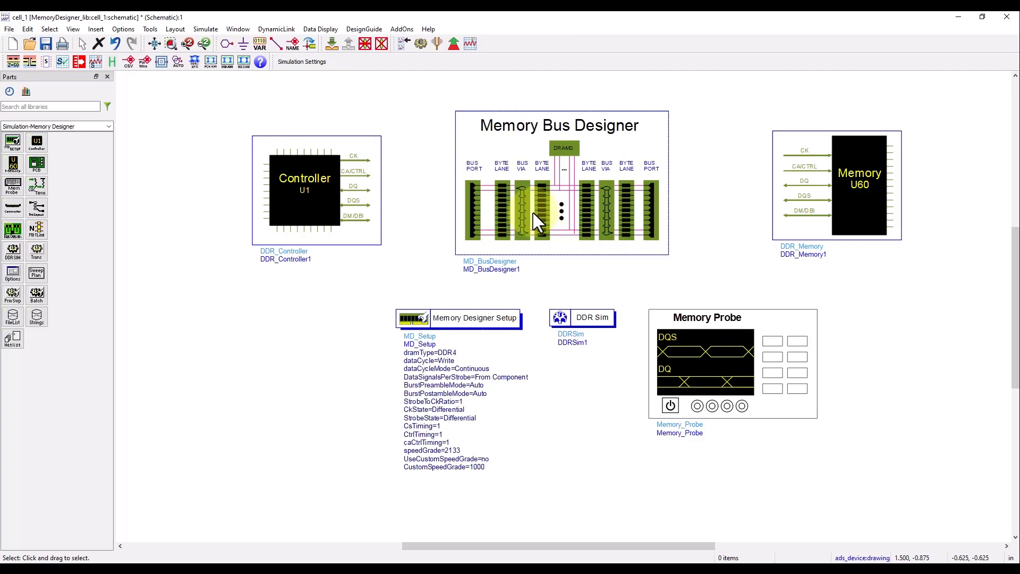
{"action": "mouse_move", "coordinate": [563, 221]}
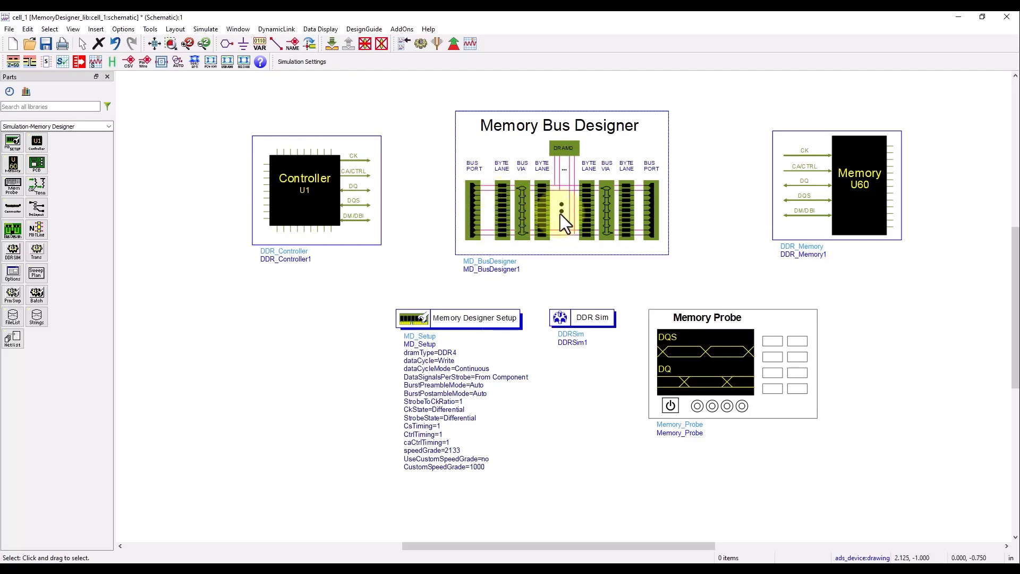
{"action": "mouse_move", "coordinate": [660, 224]}
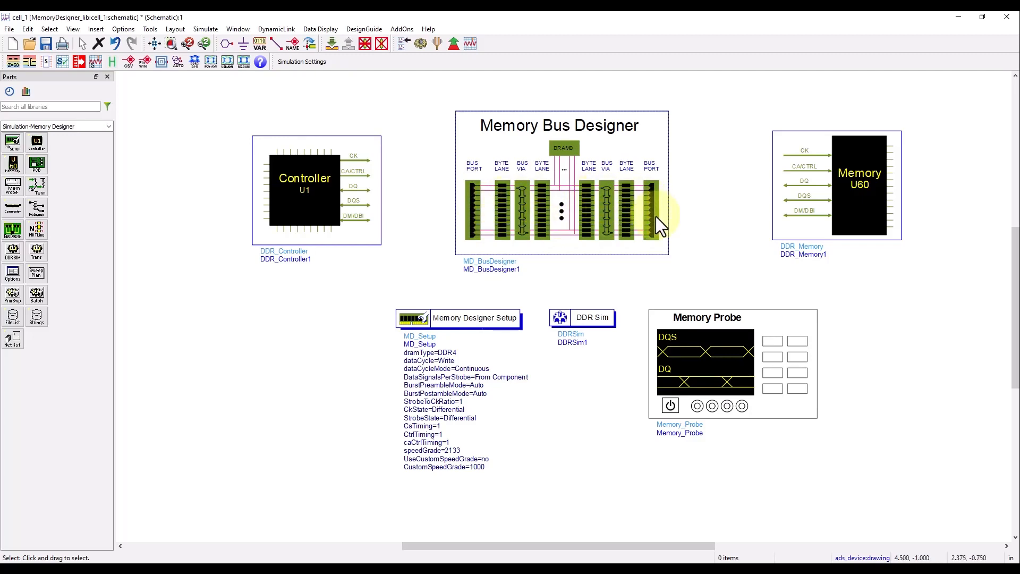
{"action": "mouse_move", "coordinate": [654, 221]}
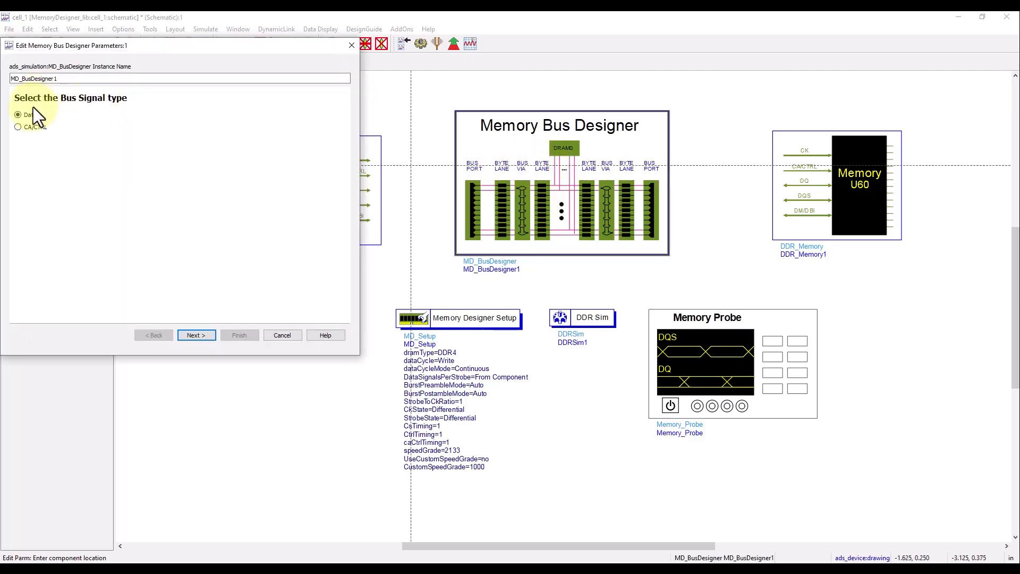
{"action": "mouse_move", "coordinate": [20, 128]}
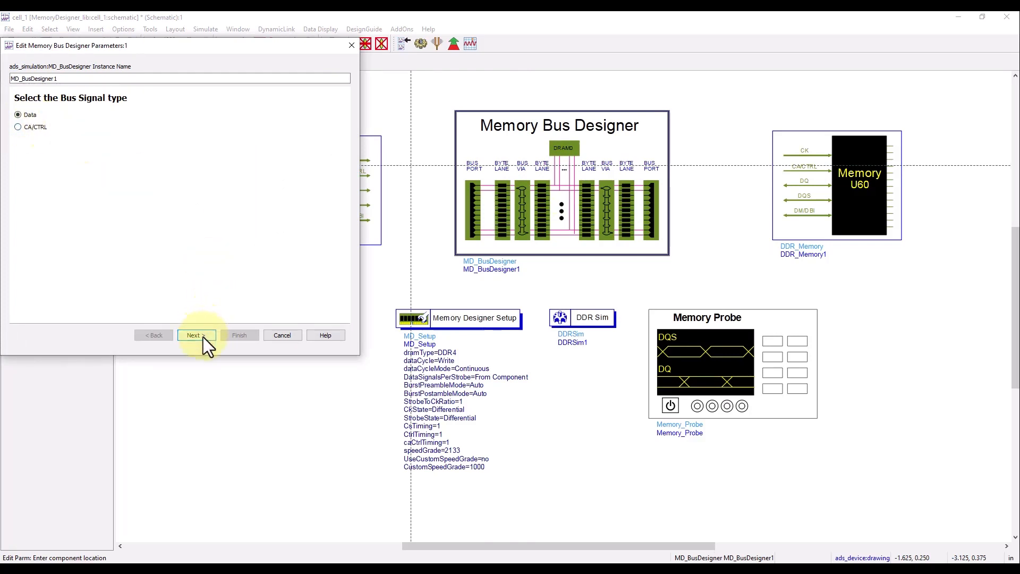
Choose Data bus type, Embedded configuration and MemoryDesigner_lib:tech substrate in the bus wizard.
{"action": "left_click", "coordinate": [194, 335]}
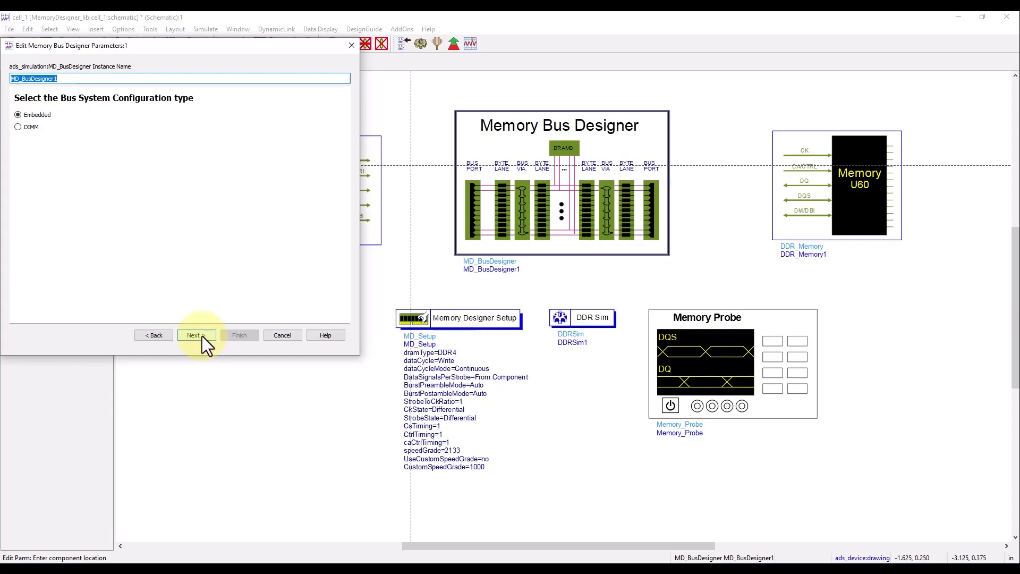
{"action": "left_click", "coordinate": [195, 334]}
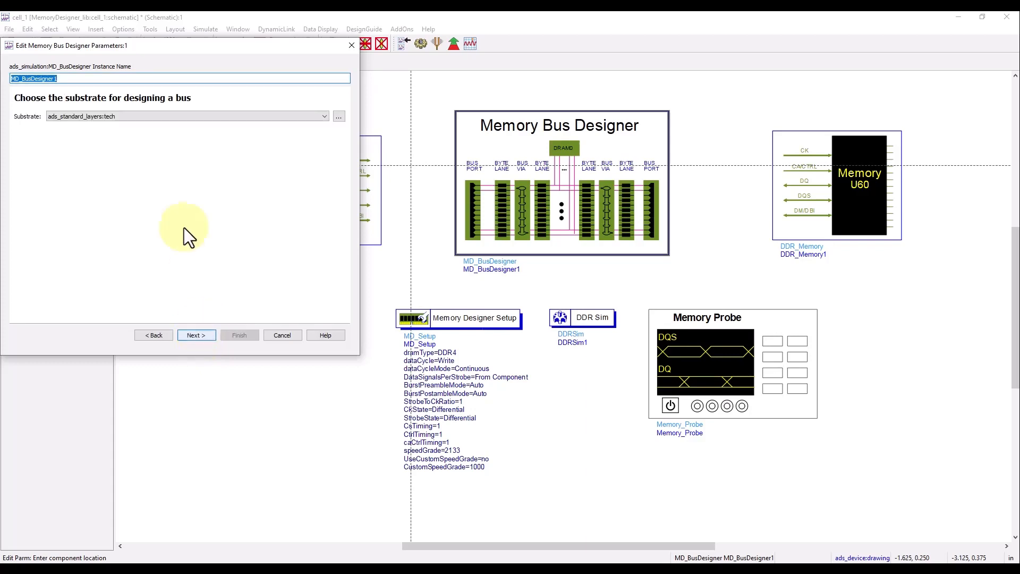
{"action": "left_click", "coordinate": [324, 116]}
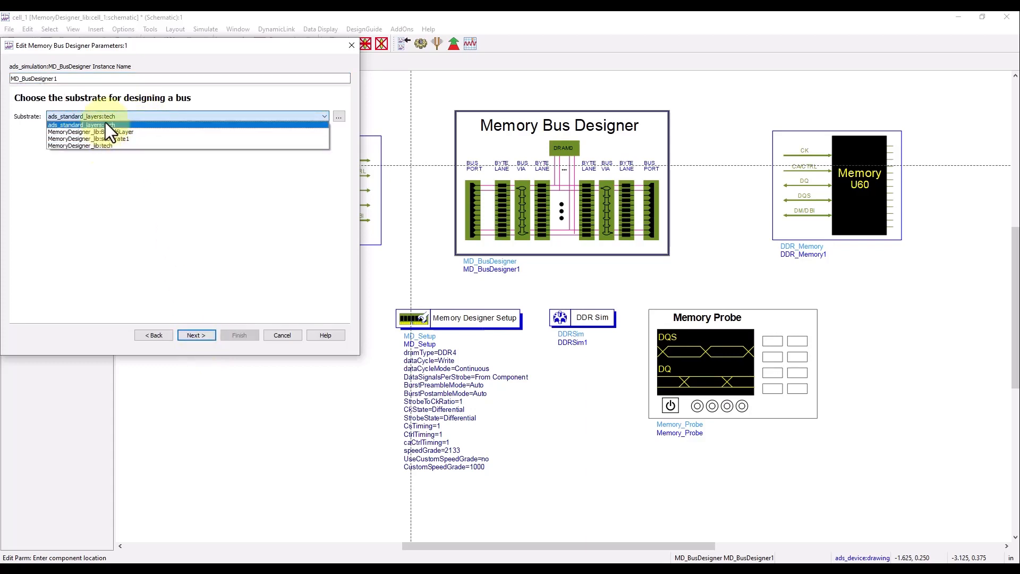
{"action": "left_click", "coordinate": [85, 145]}
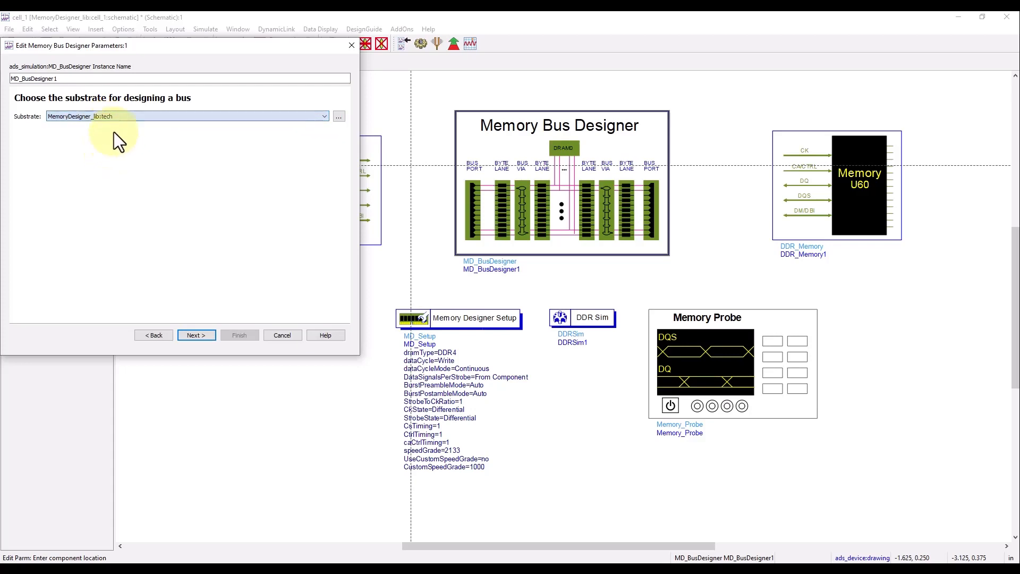
{"action": "mouse_move", "coordinate": [365, 236]}
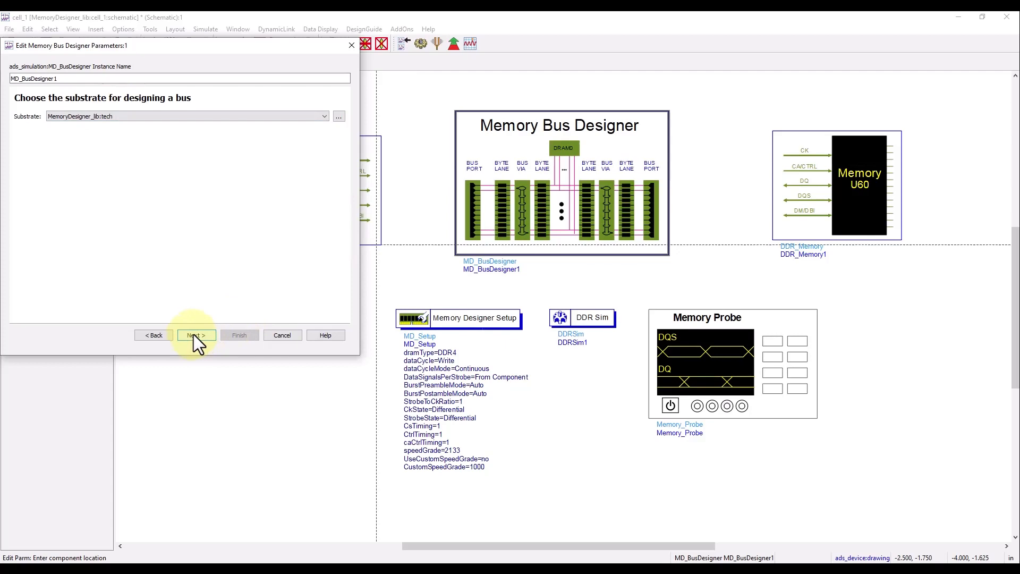
{"action": "left_click", "coordinate": [195, 335]}
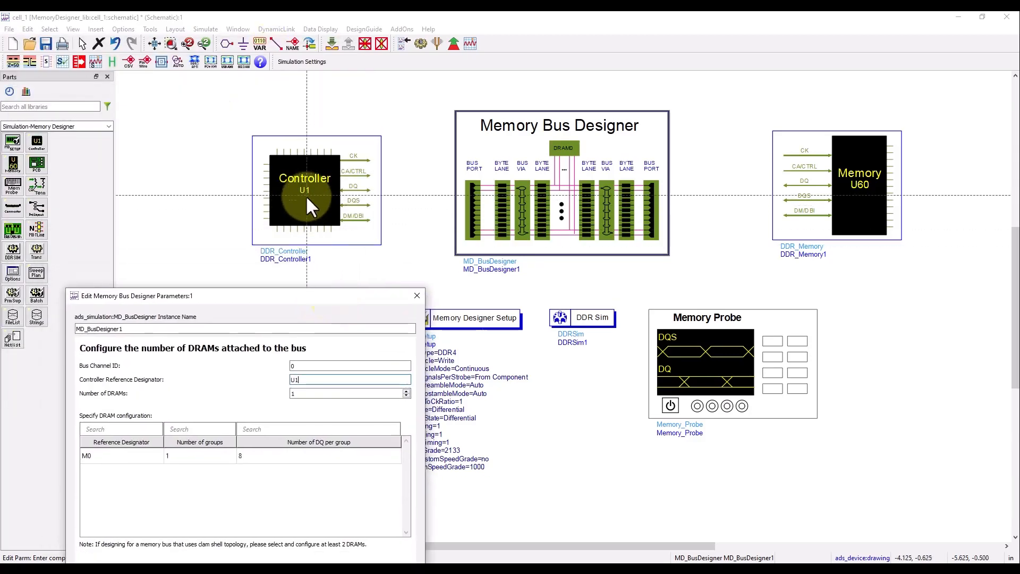
{"action": "mouse_move", "coordinate": [866, 186]}
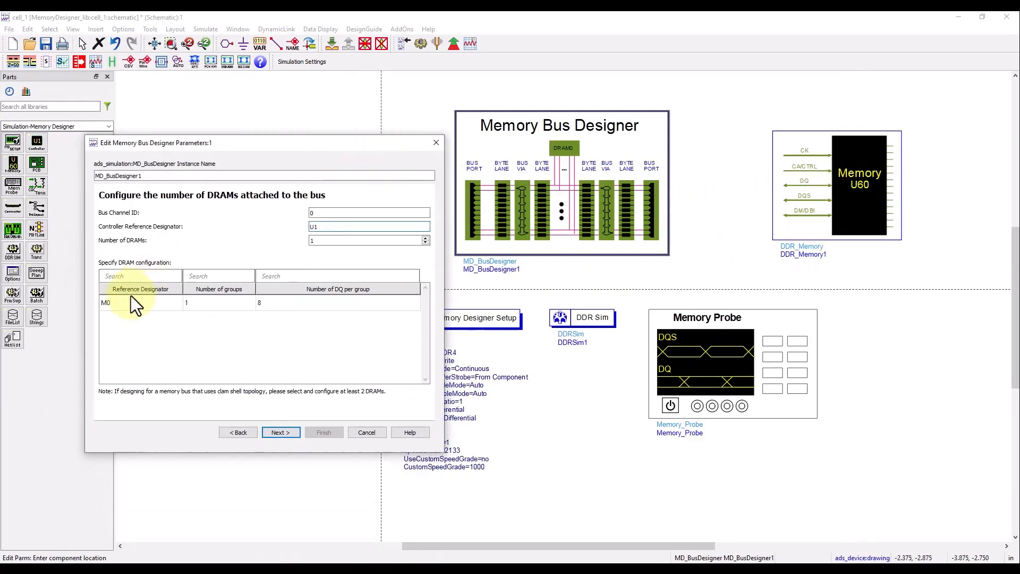
Rename DRAM M0 to U60, keep strobe between data signals, and reach lines-and-vias.
{"action": "double_click", "coordinate": [107, 303]}
{"action": "type", "text": "U6"}
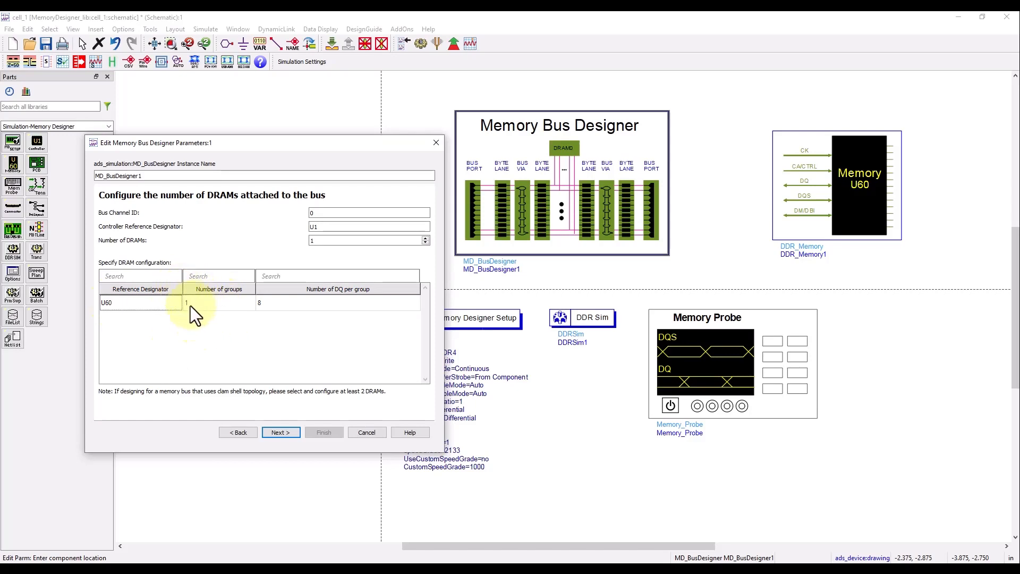
{"action": "mouse_move", "coordinate": [368, 290]}
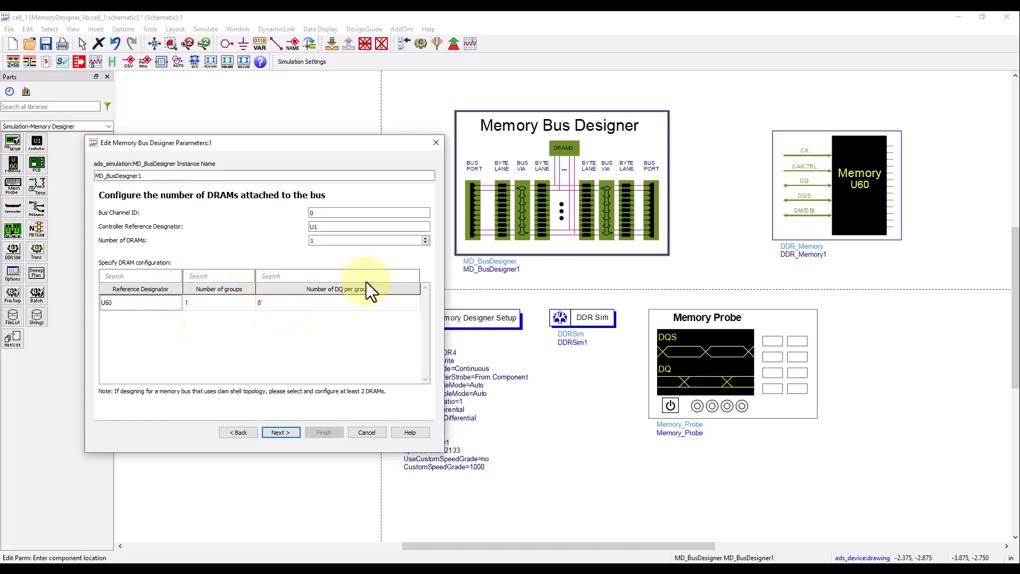
{"action": "left_click", "coordinate": [280, 432]}
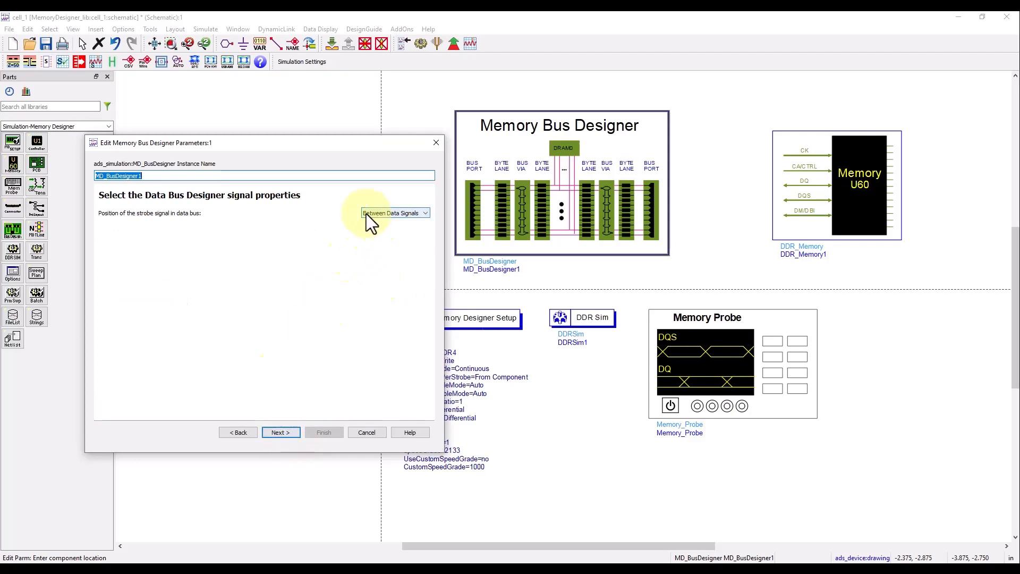
{"action": "left_click", "coordinate": [424, 213]}
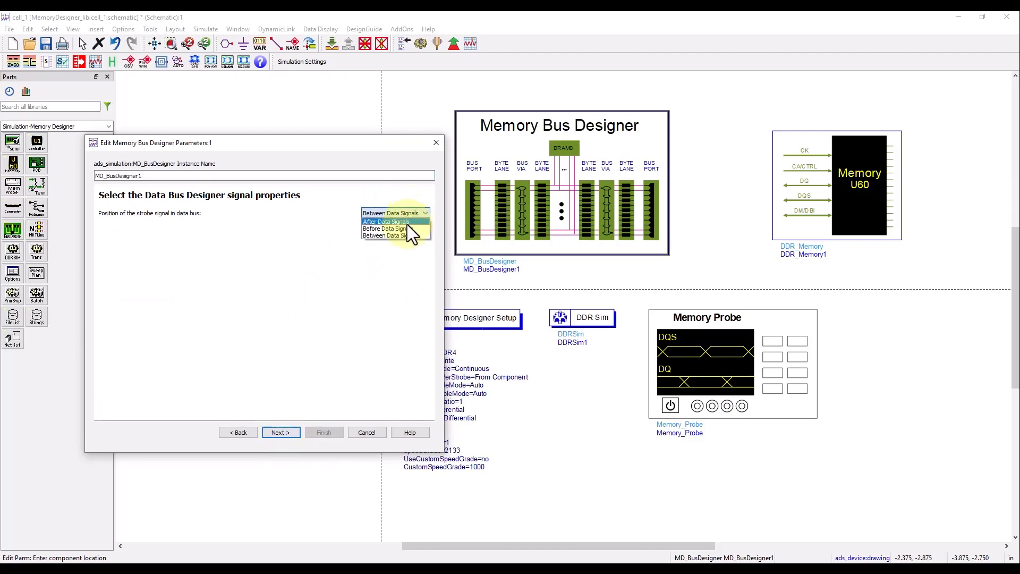
{"action": "left_click", "coordinate": [394, 236]}
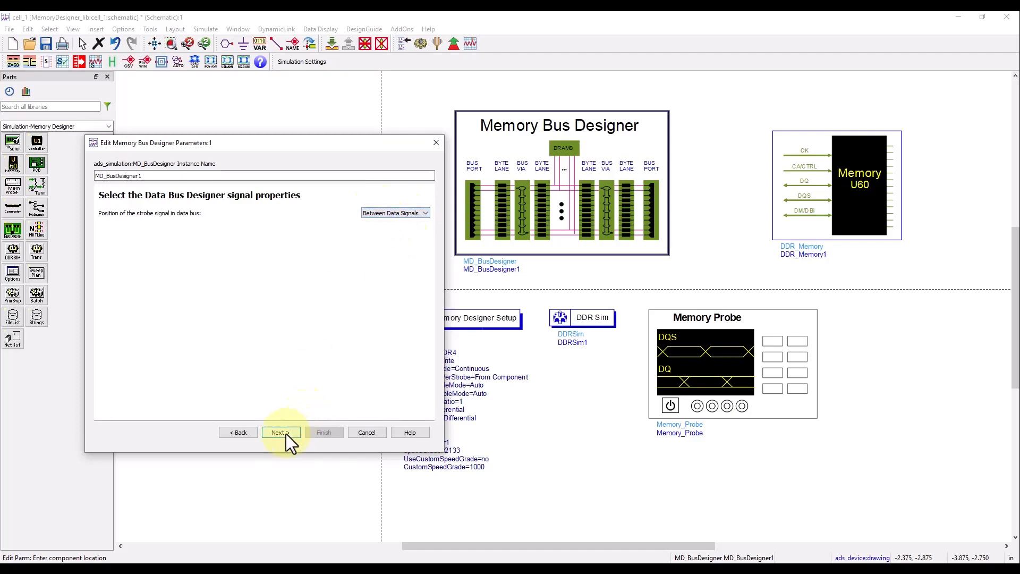
{"action": "left_click", "coordinate": [280, 432]}
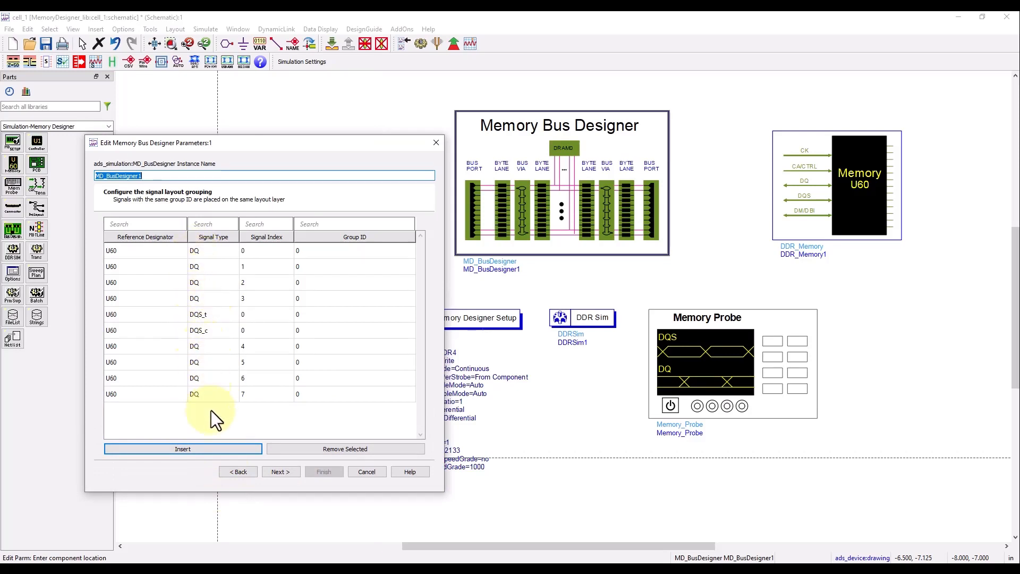
{"action": "left_click", "coordinate": [280, 471]}
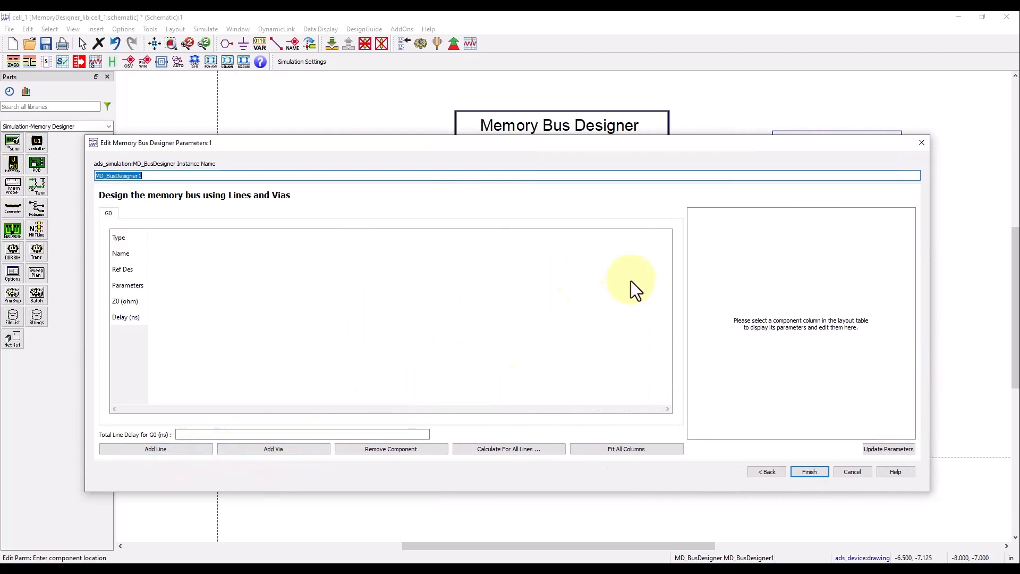
Add a Strip1Byte_onTech line with 4.6 mil width and spacing on all ten lines.
{"action": "left_click", "coordinate": [154, 448]}
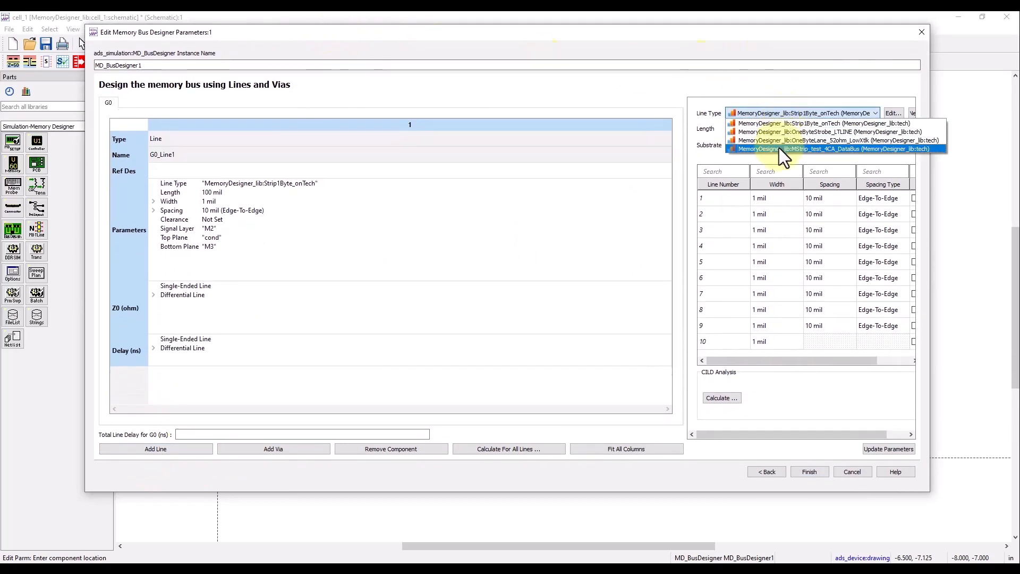
{"action": "mouse_move", "coordinate": [788, 132]}
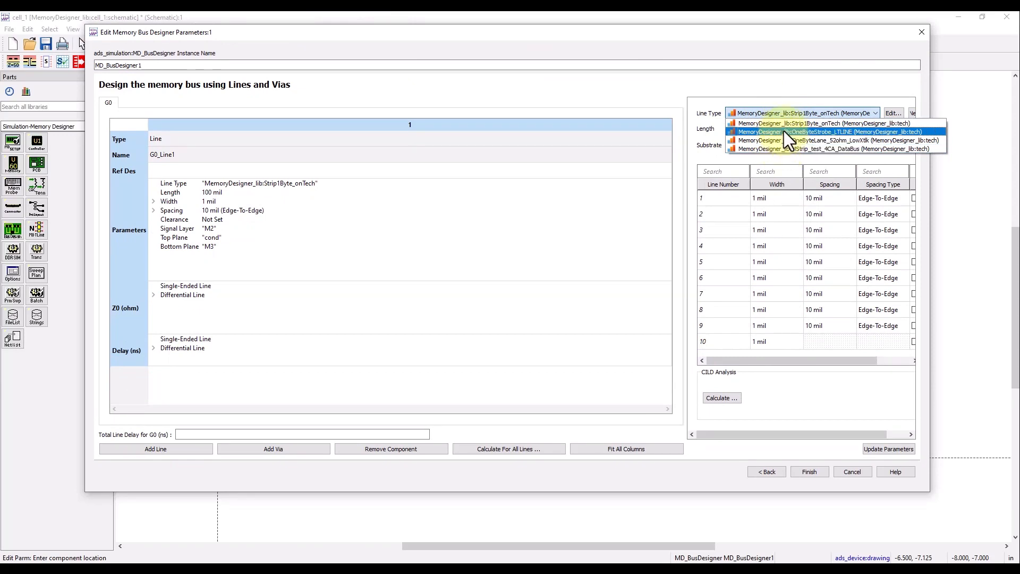
{"action": "left_click", "coordinate": [803, 122]}
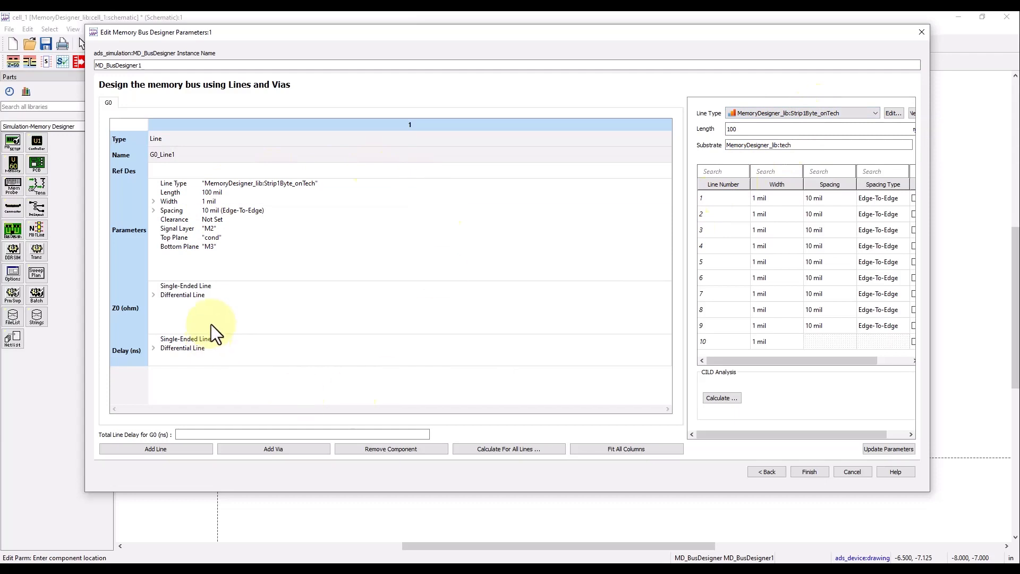
{"action": "left_click", "coordinate": [742, 128]}
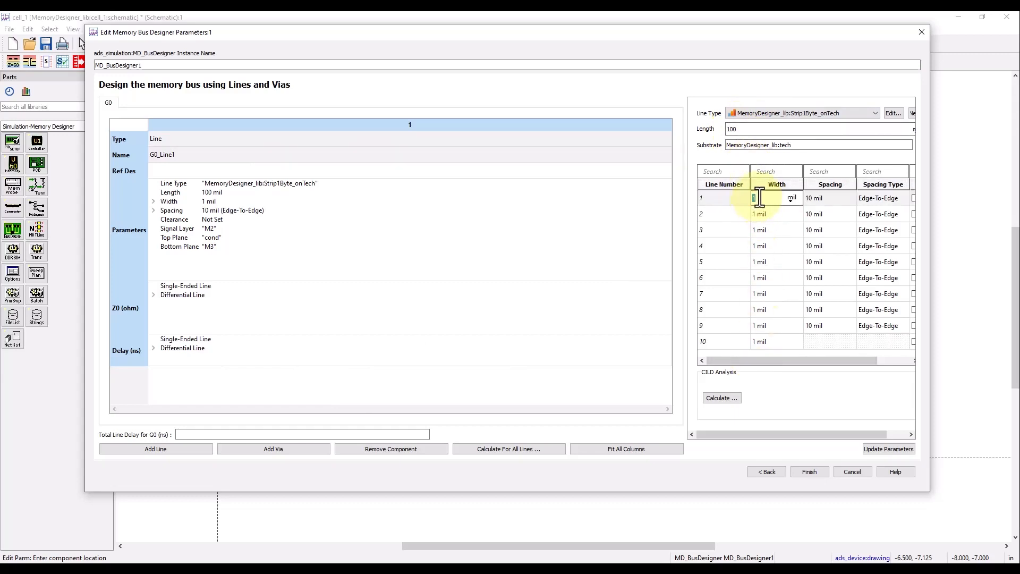
{"action": "type", "text": "4.6 mil"}
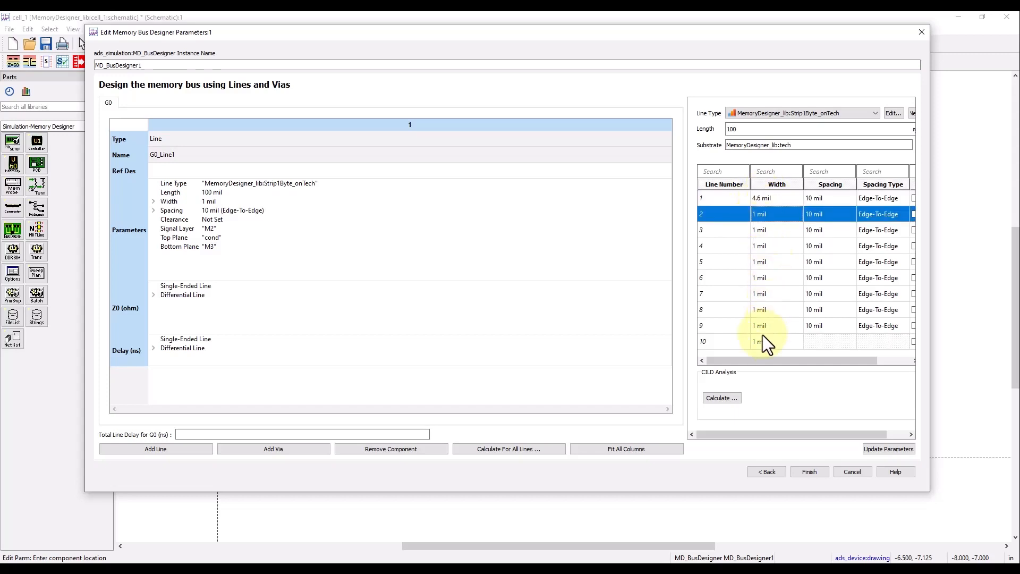
{"action": "right_click", "coordinate": [765, 342]}
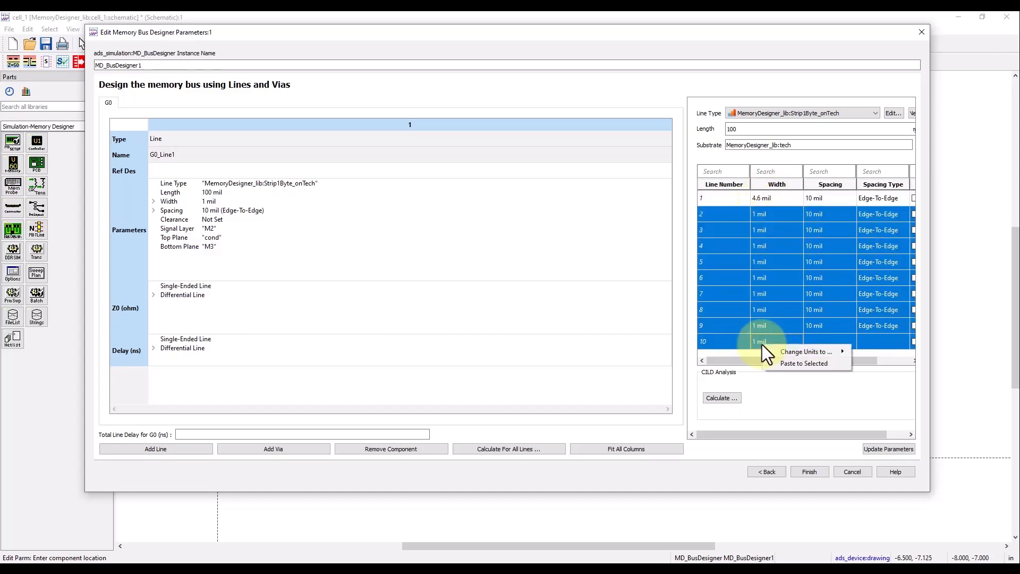
{"action": "left_click", "coordinate": [804, 363]}
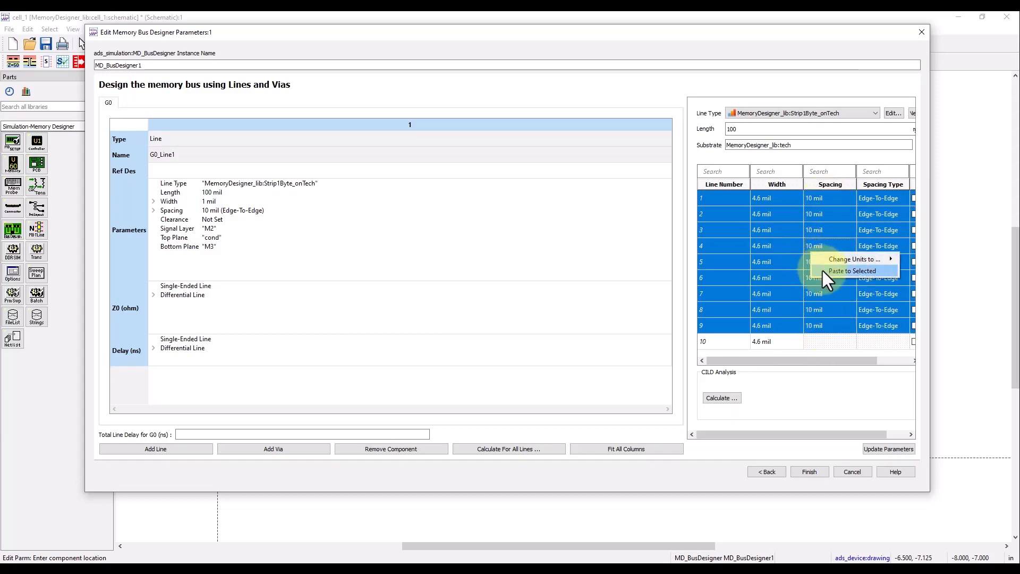
{"action": "left_click", "coordinate": [853, 270]}
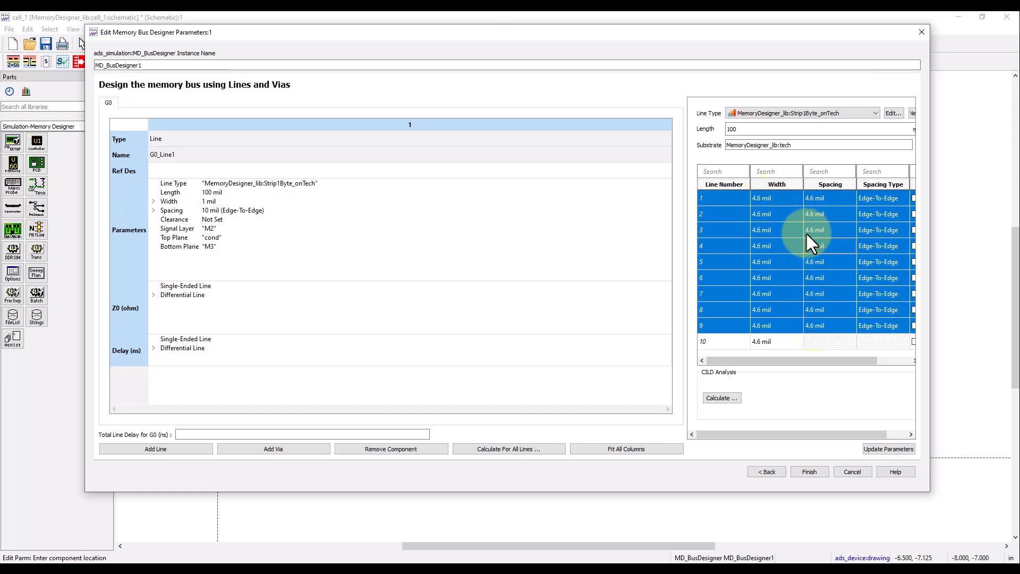
{"action": "mouse_move", "coordinate": [820, 322]}
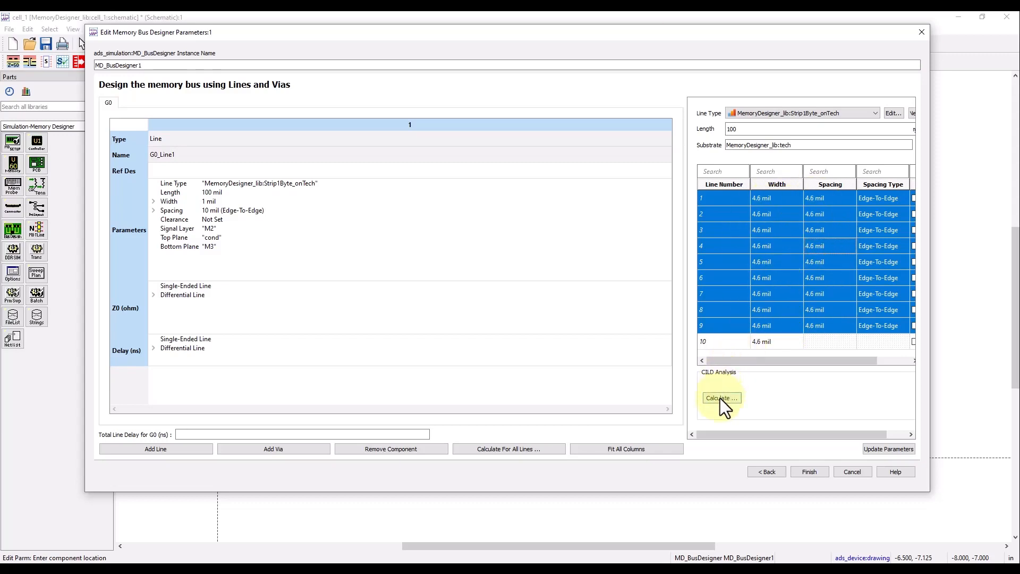
Run the CILD calculation: about 49.8 ohms impedance and 0.0181 ns delay.
{"action": "left_click", "coordinate": [721, 398]}
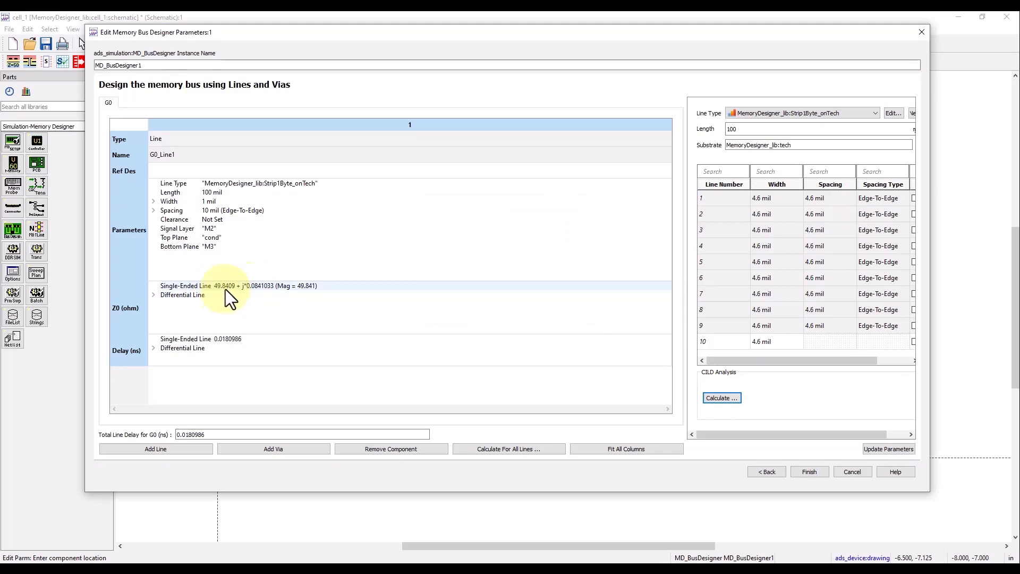
{"action": "mouse_move", "coordinate": [296, 298]}
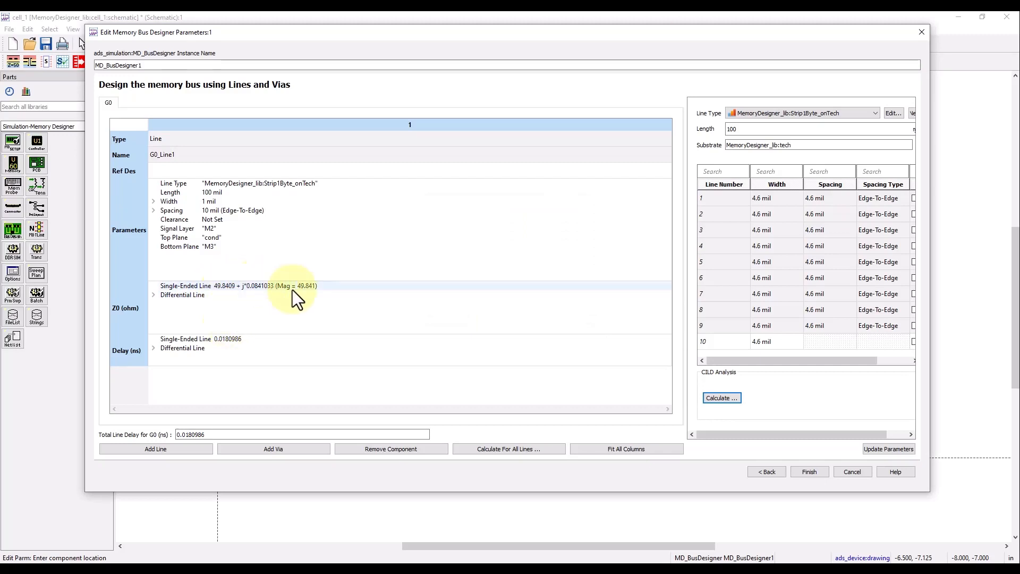
{"action": "mouse_move", "coordinate": [310, 292]}
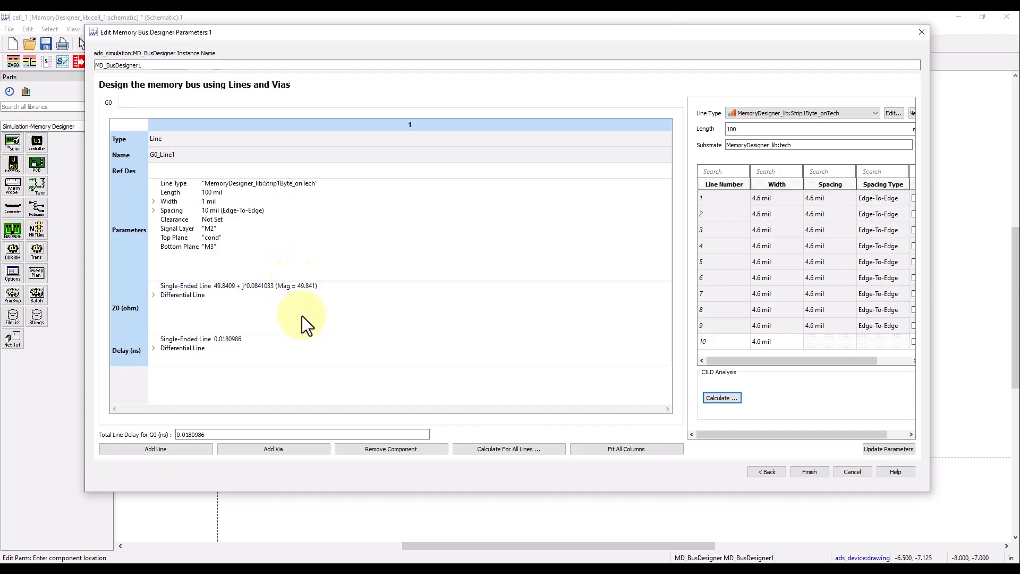
Add via G0_Via1 after the line, modeled by S-parameter file via_array_v1.s20p.
{"action": "left_click", "coordinate": [273, 448]}
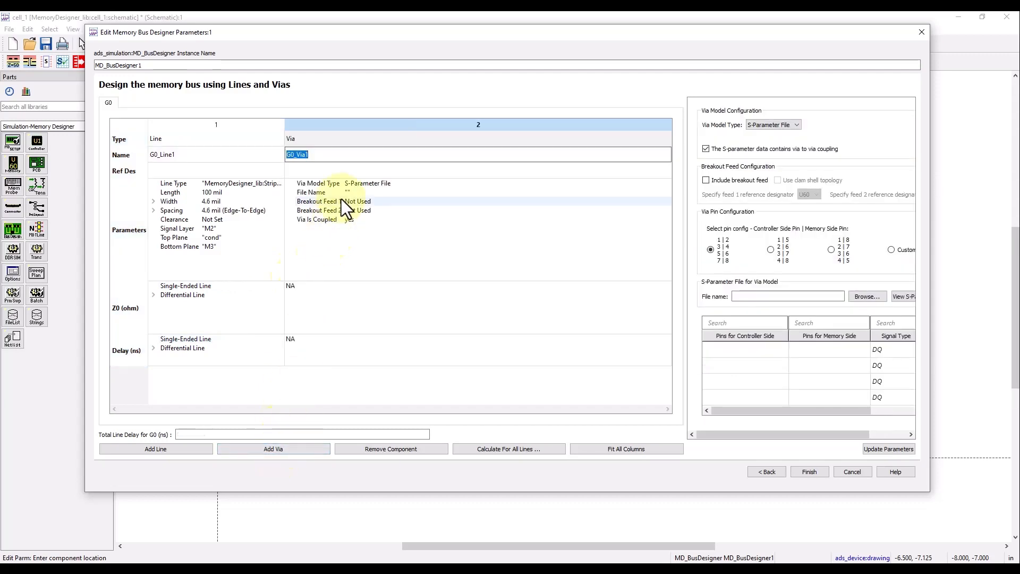
{"action": "left_click", "coordinate": [795, 124]}
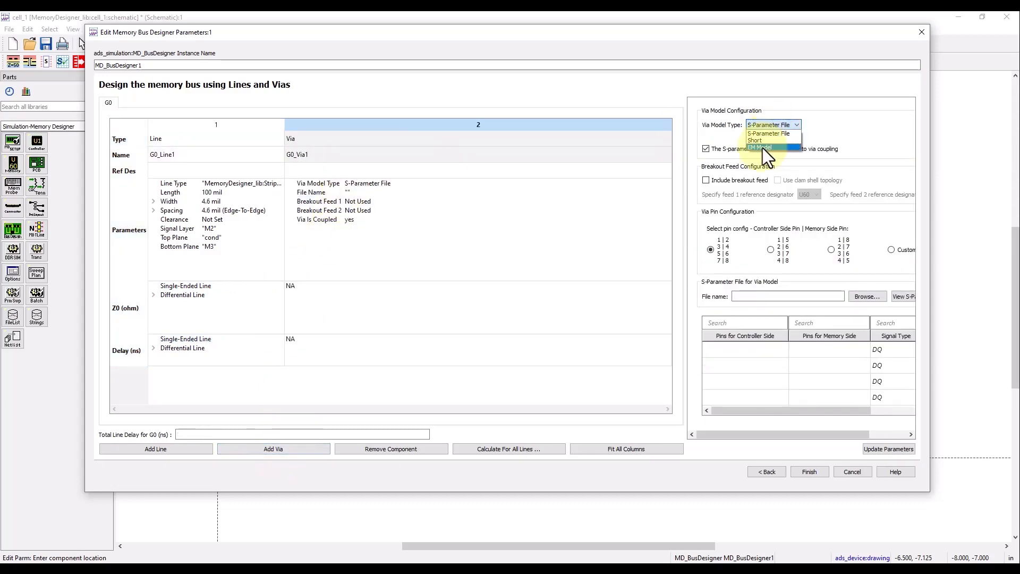
{"action": "left_click", "coordinate": [771, 124]}
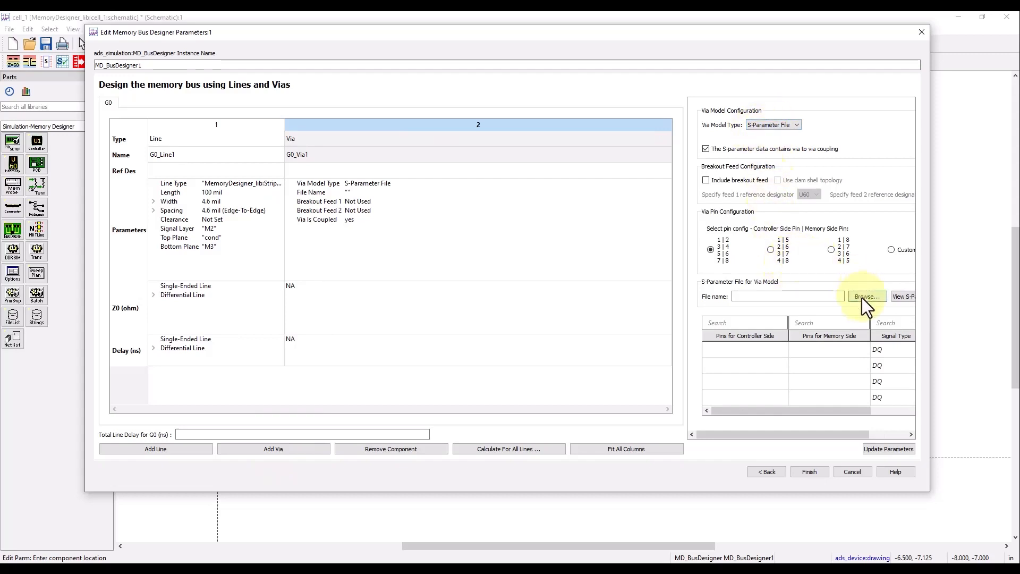
{"action": "left_click", "coordinate": [866, 296]}
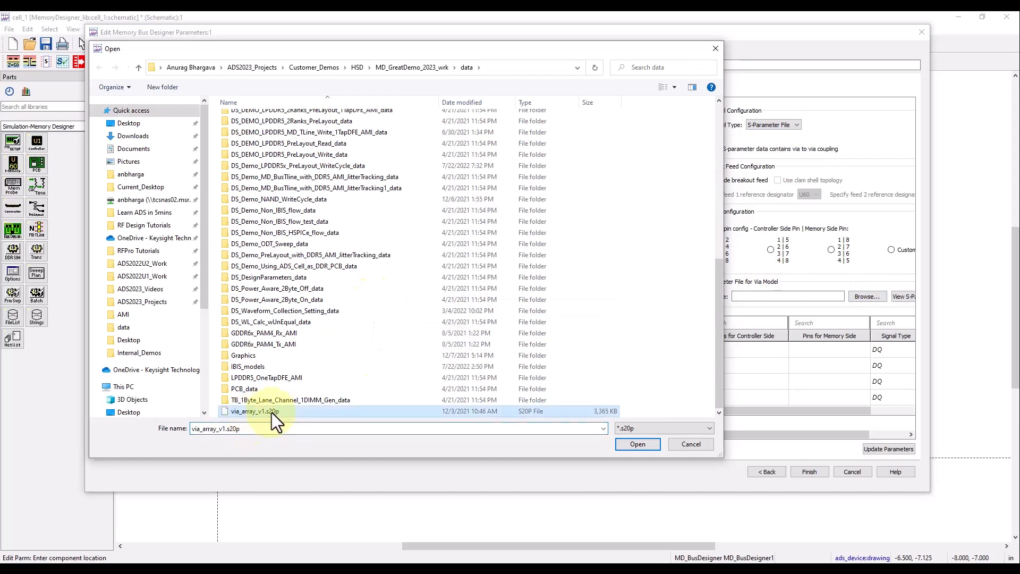
{"action": "left_click", "coordinate": [637, 443]}
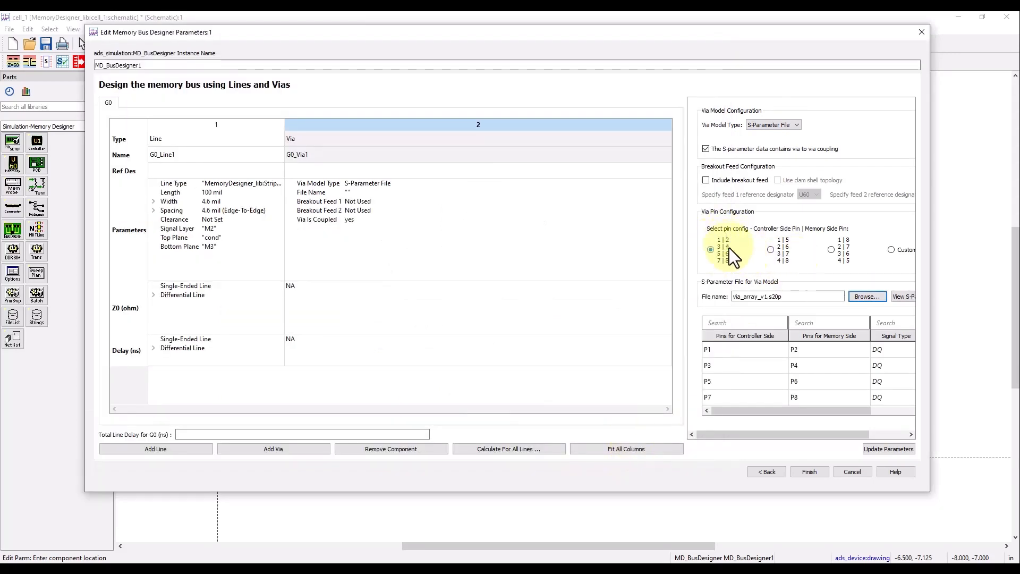
{"action": "mouse_move", "coordinate": [823, 234]}
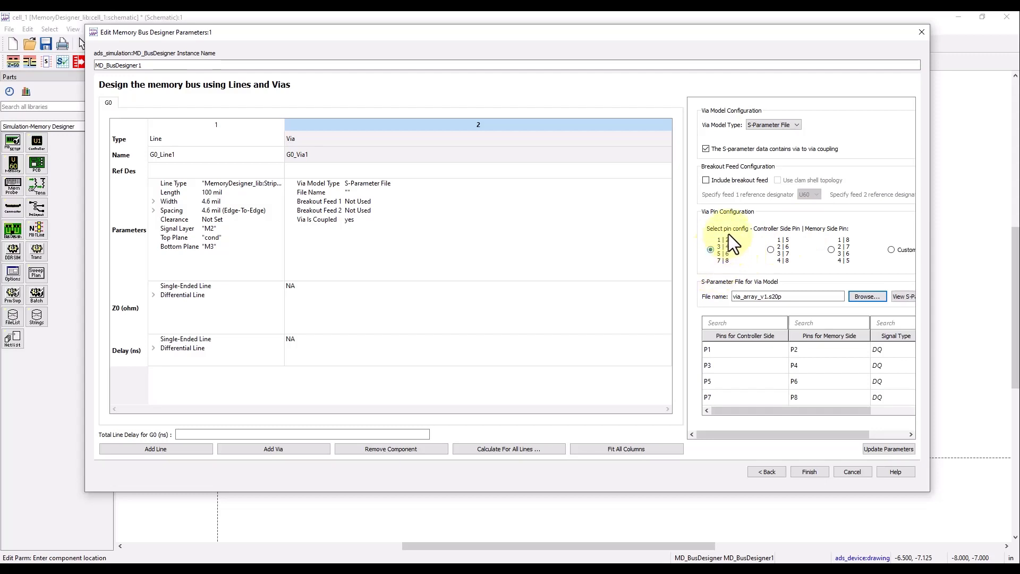
{"action": "mouse_move", "coordinate": [748, 377]}
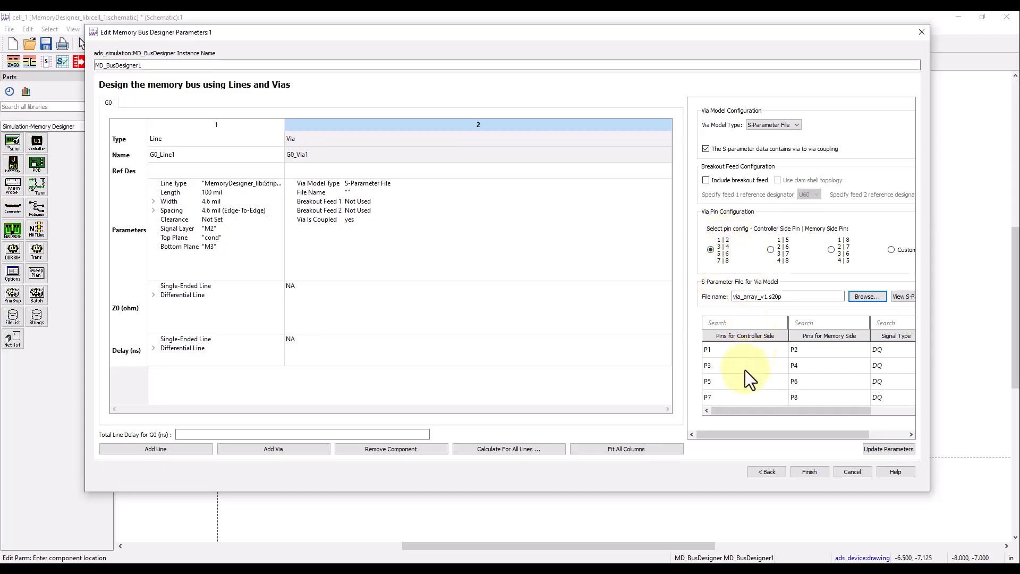
{"action": "mouse_move", "coordinate": [833, 384]}
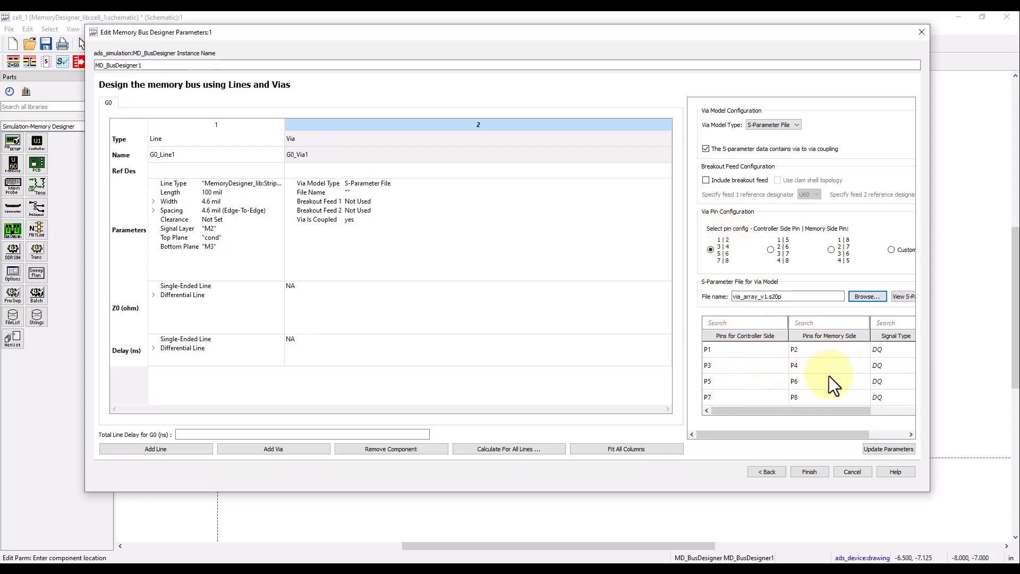
{"action": "mouse_move", "coordinate": [560, 215]}
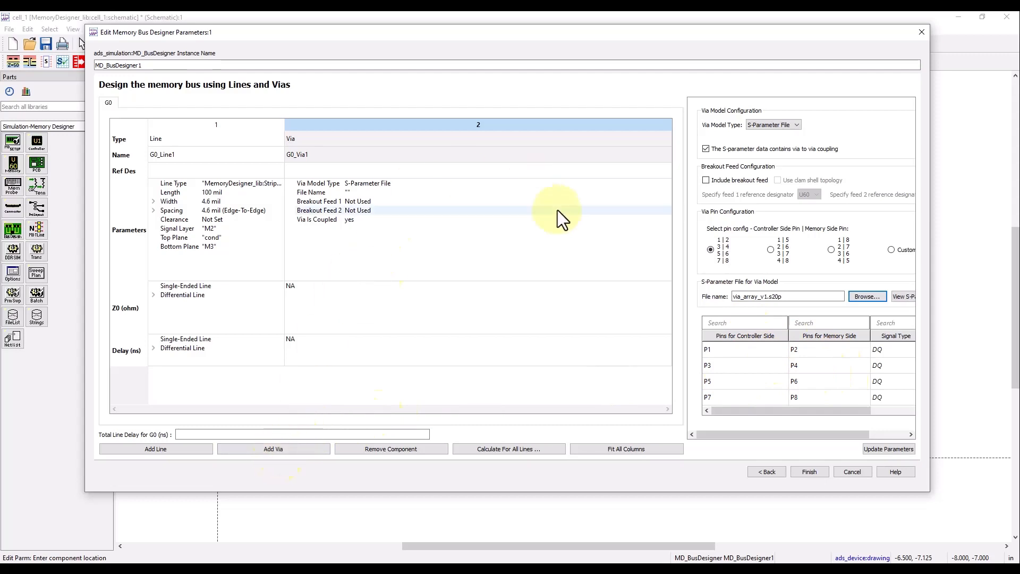
Paste a copy of line 1 after the via as G0_Line2, 1000 mil, and finish.
{"action": "left_click", "coordinate": [155, 449]}
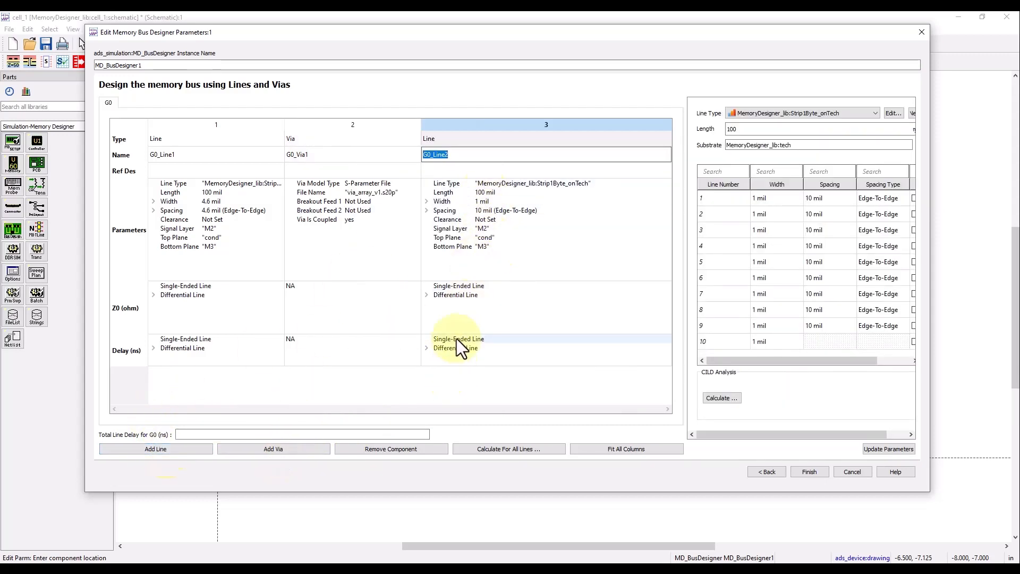
{"action": "left_click", "coordinate": [391, 448]}
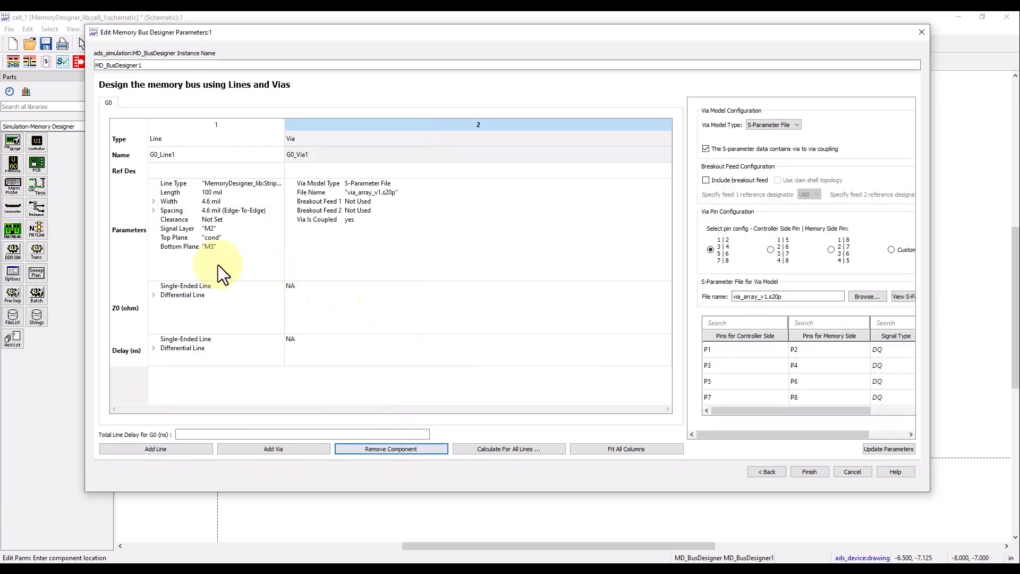
{"action": "mouse_move", "coordinate": [270, 270]}
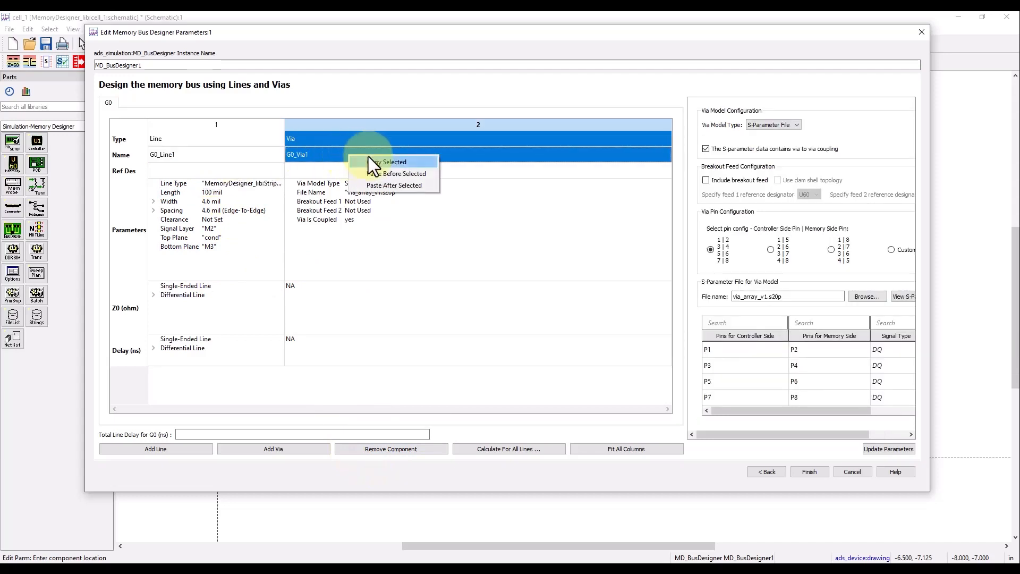
{"action": "left_click", "coordinate": [394, 187]}
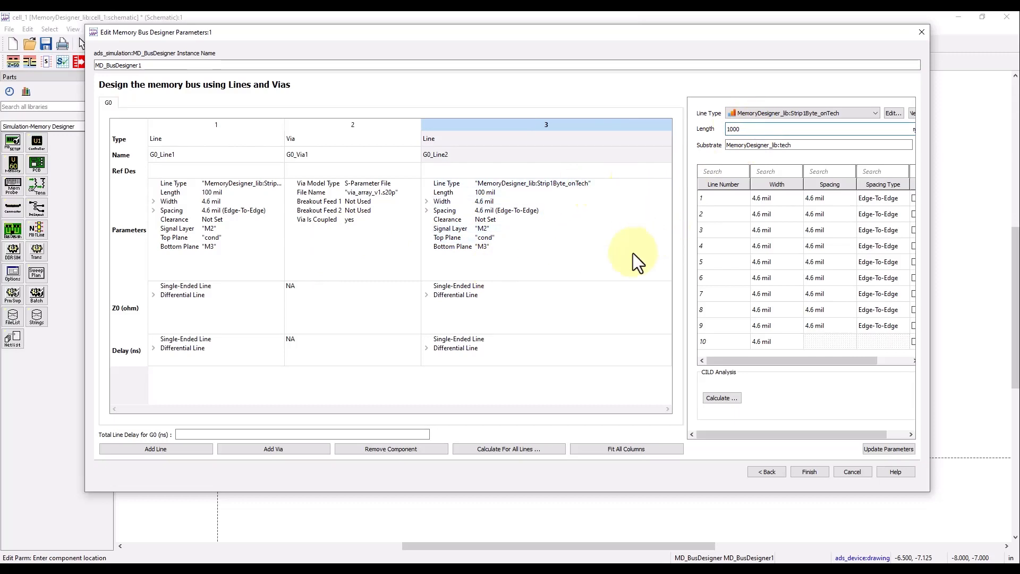
{"action": "left_click", "coordinate": [809, 471]}
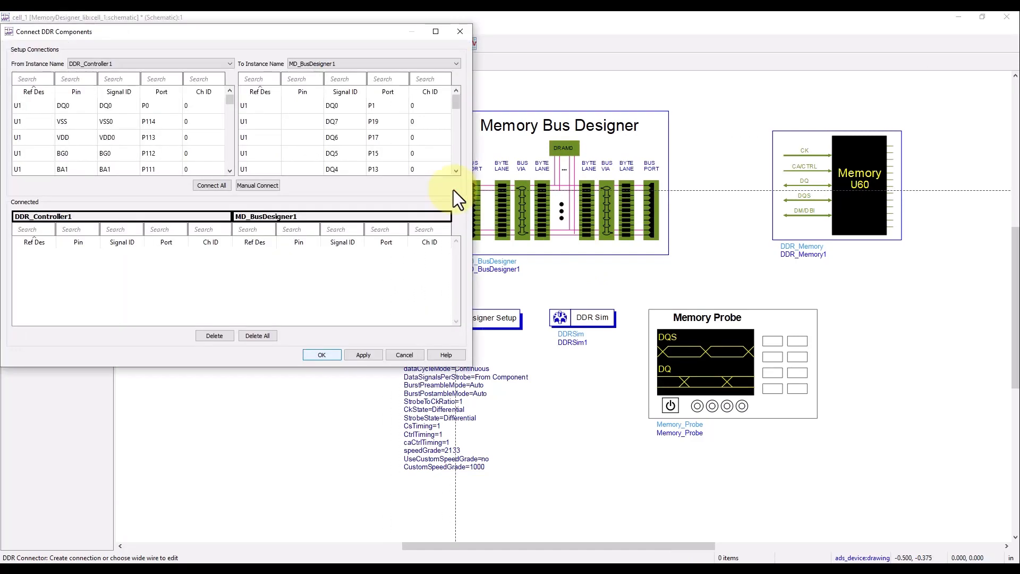
Connect all DDR signals from controller to bus designer and from bus designer to DDR_Memory1.
{"action": "left_click", "coordinate": [211, 185]}
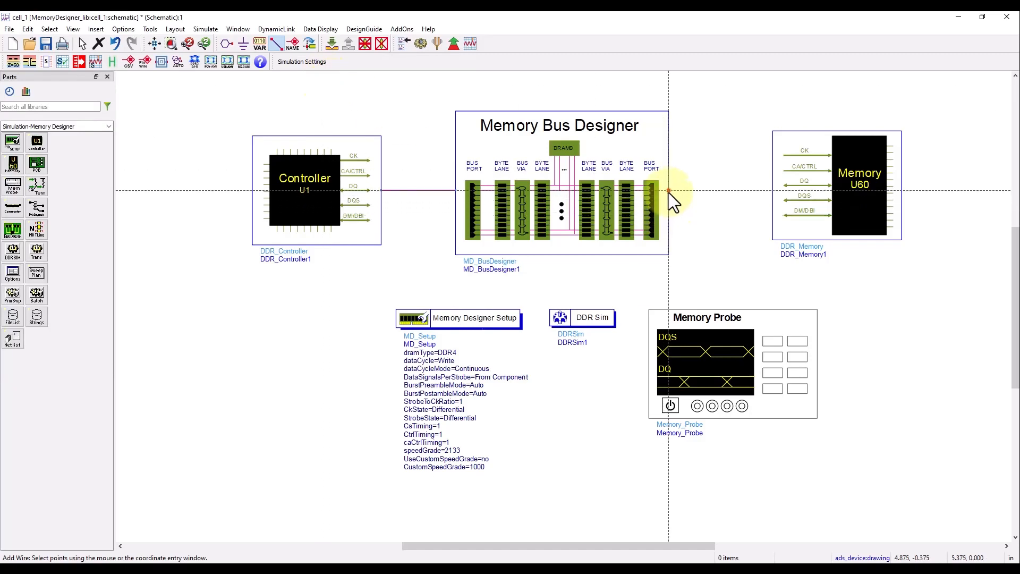
{"action": "mouse_move", "coordinate": [774, 198]}
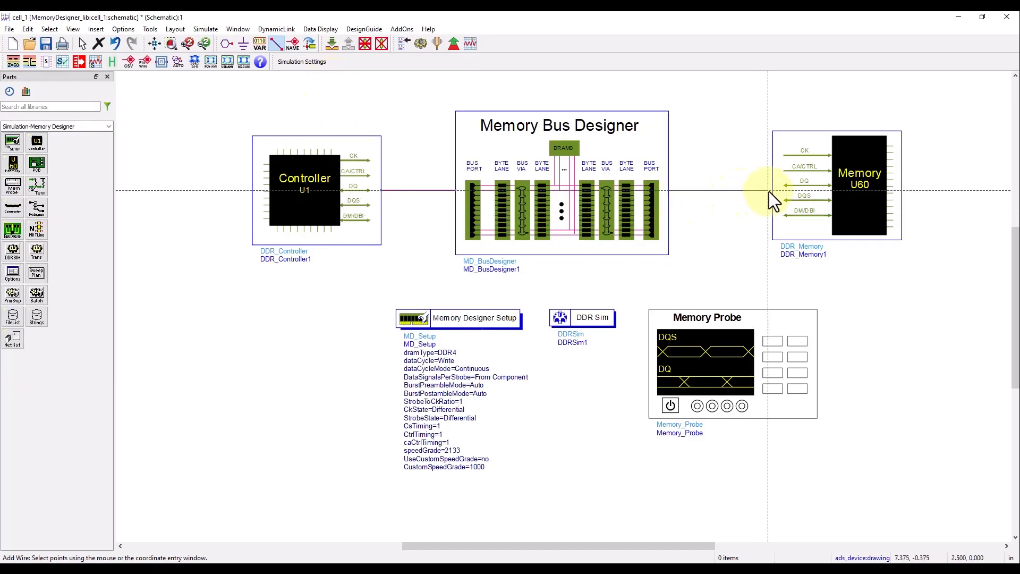
{"action": "mouse_move", "coordinate": [774, 198]}
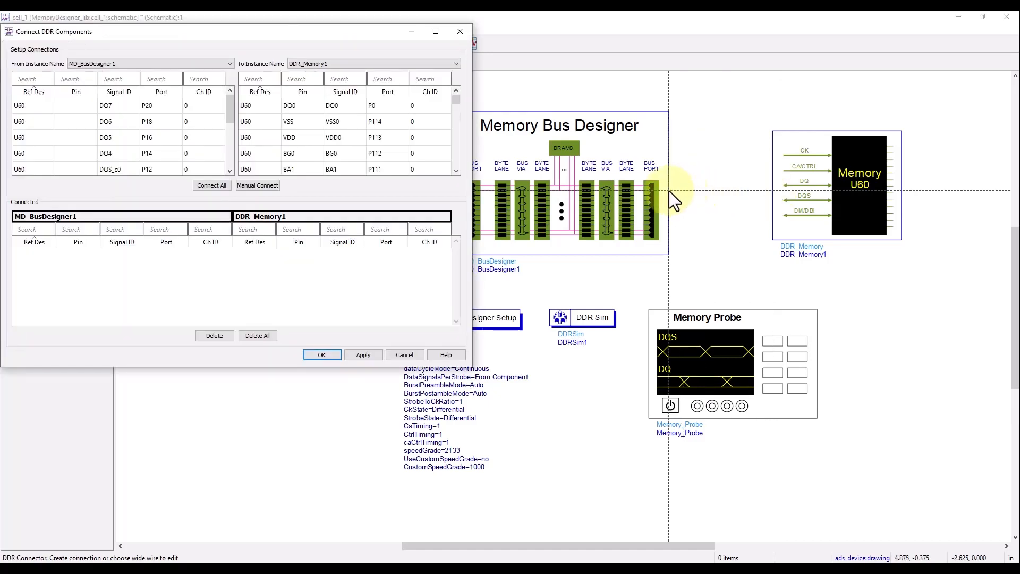
{"action": "left_click", "coordinate": [212, 185]}
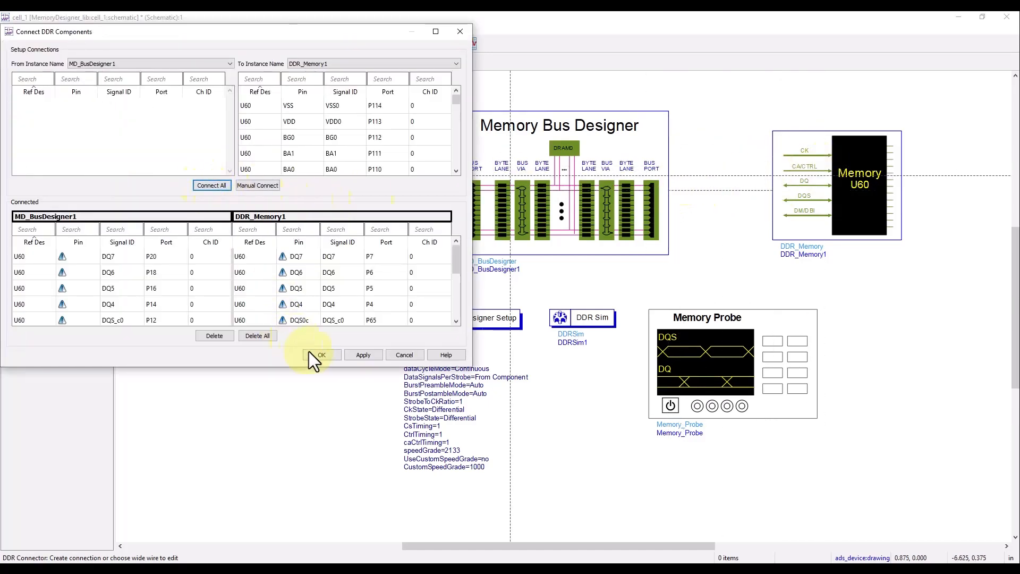
{"action": "left_click", "coordinate": [319, 354]}
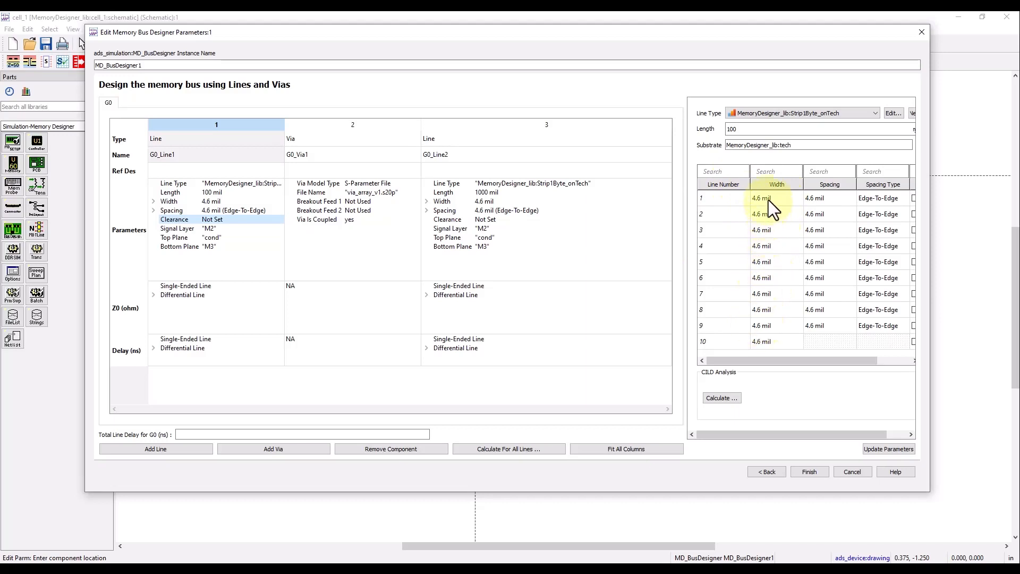
{"action": "mouse_move", "coordinate": [778, 206]}
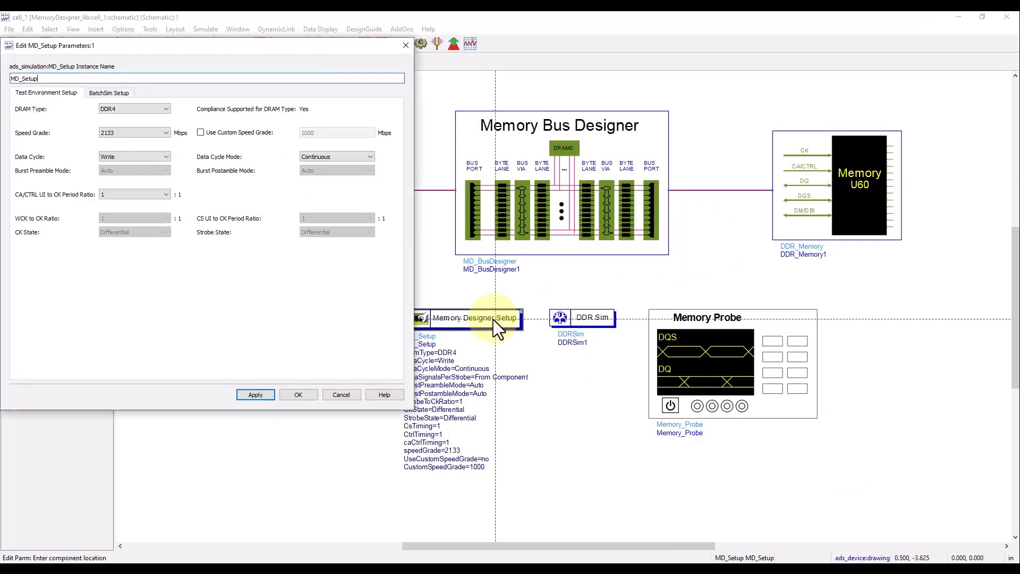
Show the BatchSim Setup tab of Memory Designer Setup (DDR4, speed grade 2133).
{"action": "left_click", "coordinate": [108, 92]}
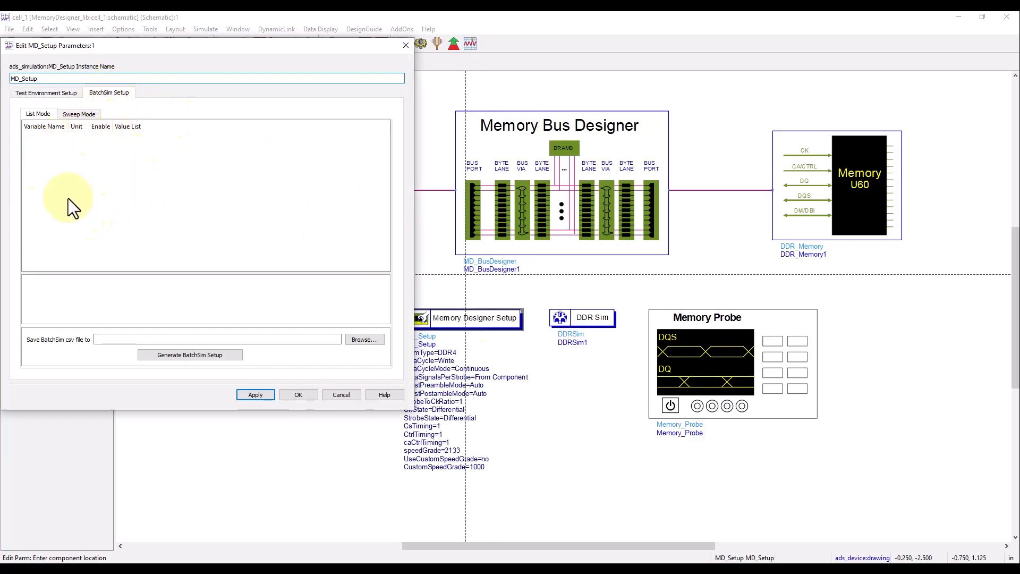
{"action": "mouse_move", "coordinate": [111, 218]}
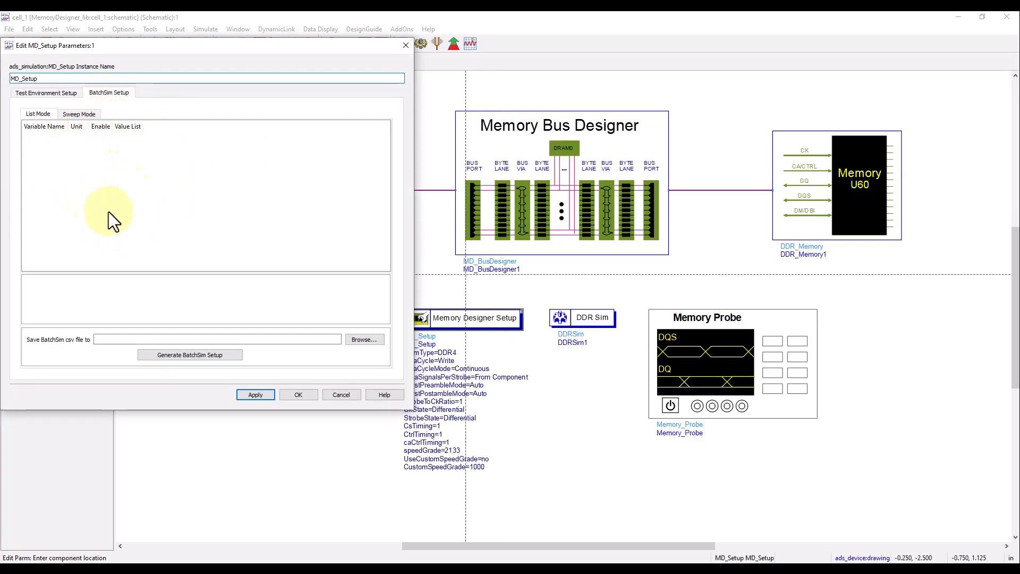
{"action": "mouse_move", "coordinate": [678, 325]}
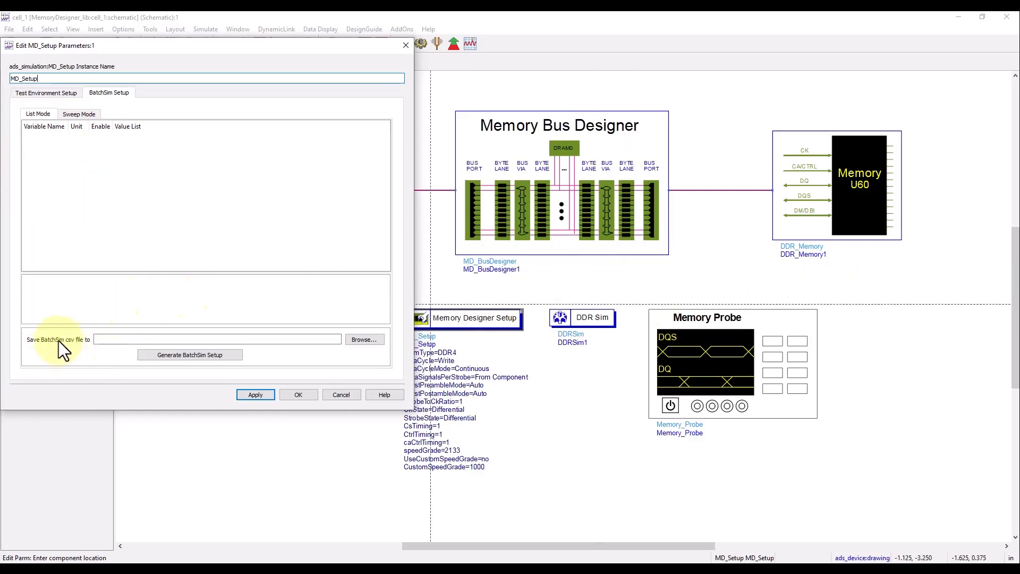
{"action": "mouse_move", "coordinate": [88, 348]}
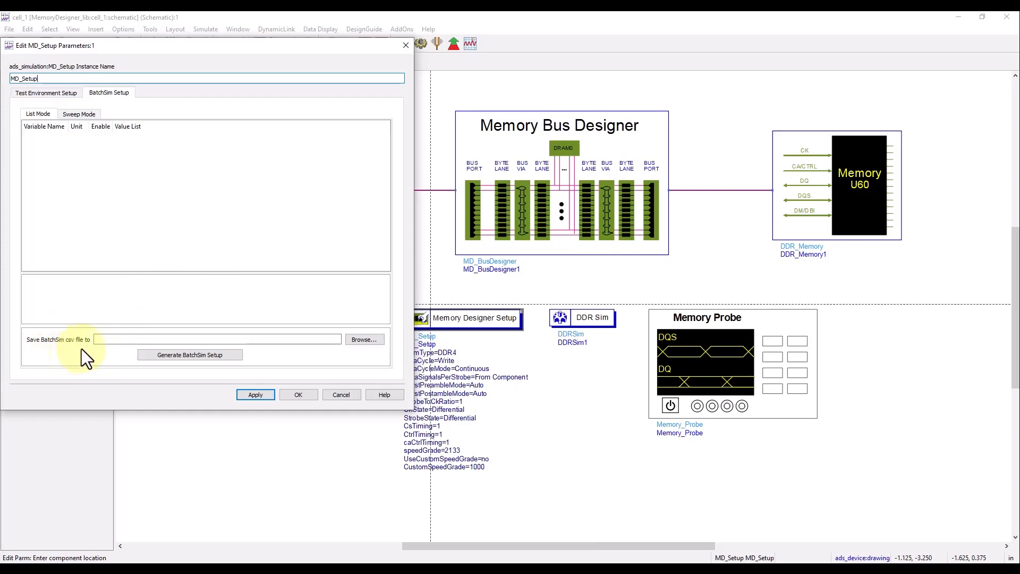
{"action": "mouse_move", "coordinate": [161, 250]}
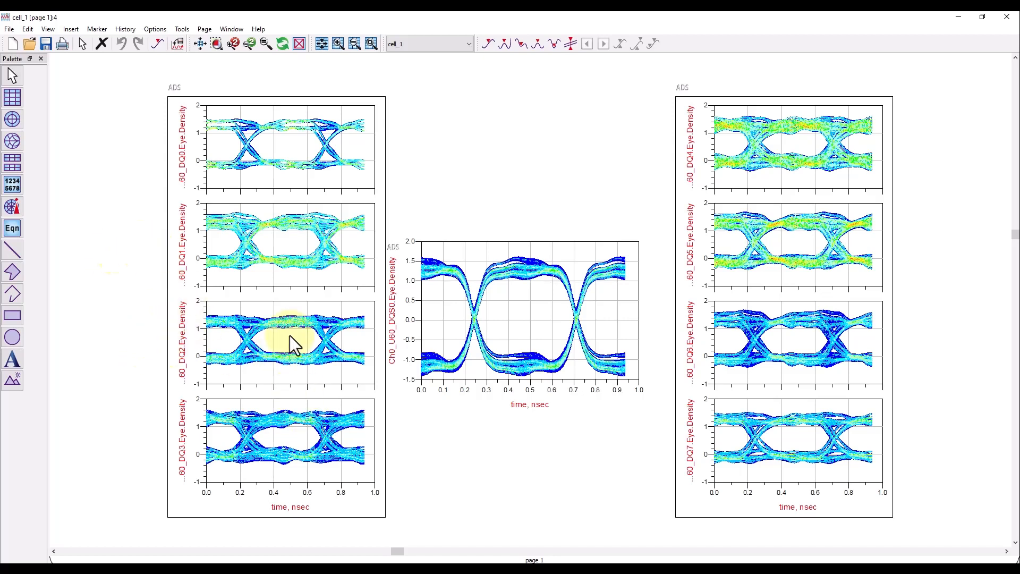
{"action": "mouse_move", "coordinate": [840, 150]}
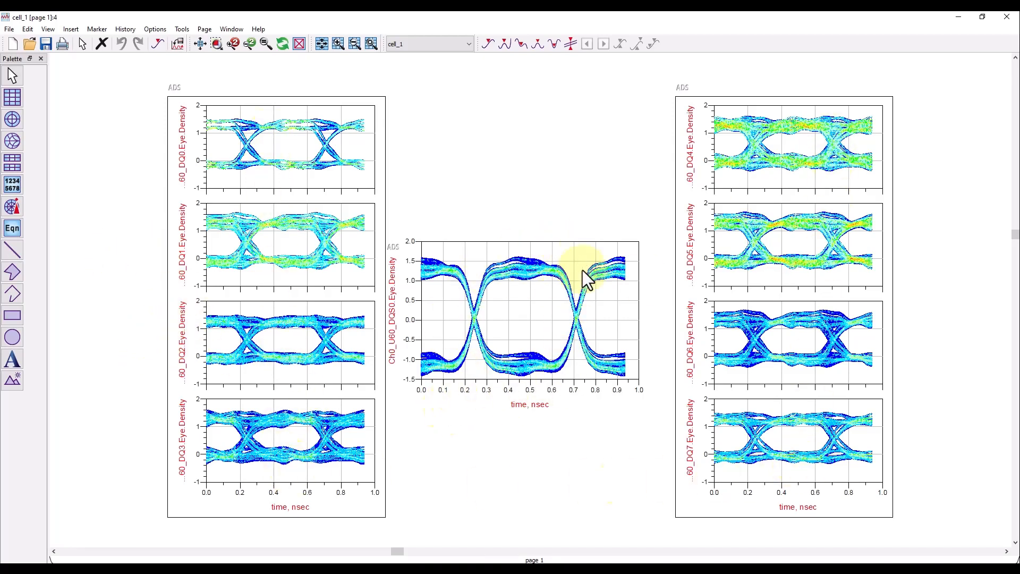
{"action": "mouse_move", "coordinate": [463, 413]}
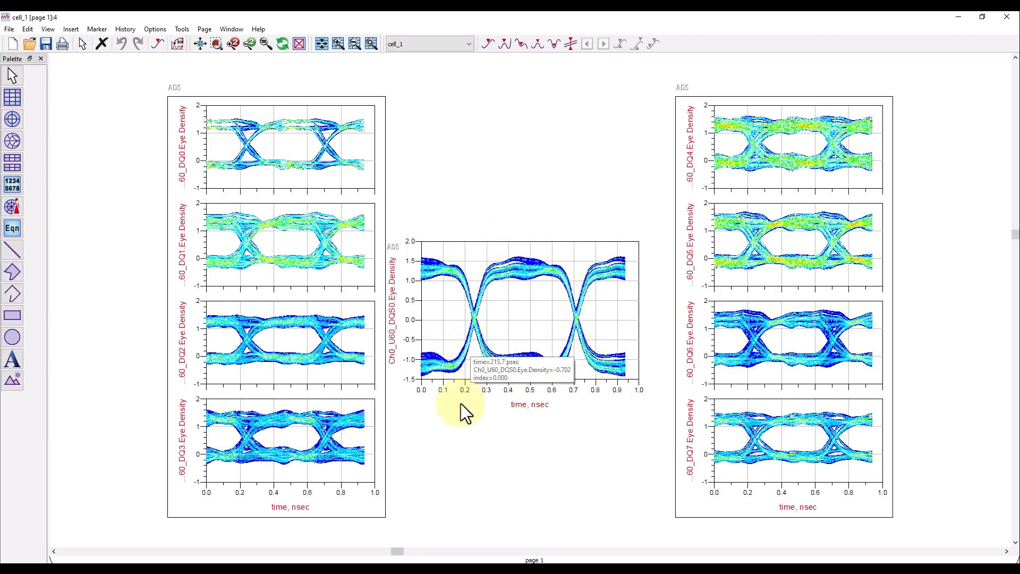